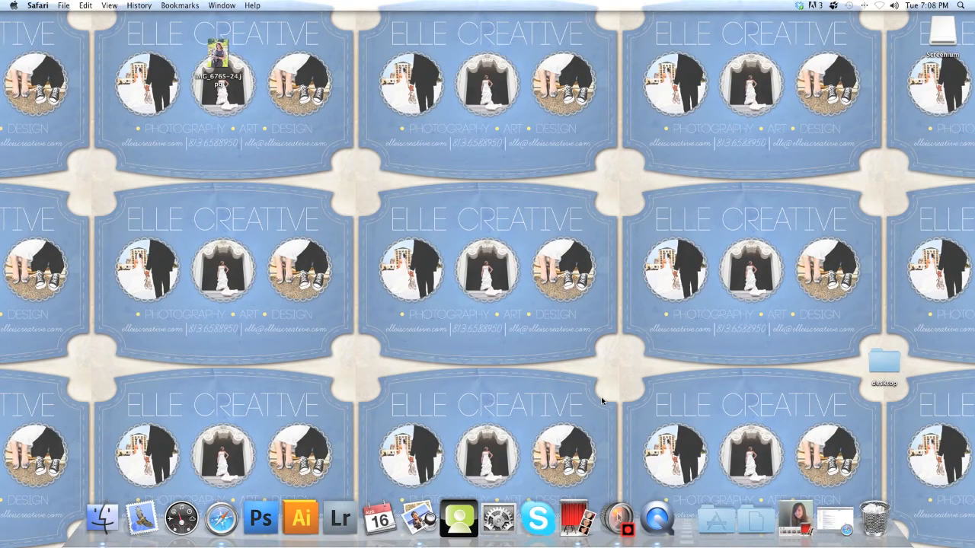
- Bring up Safari's 'elle creative' Google results and open the signed-in account's Google profile
click(221, 518)
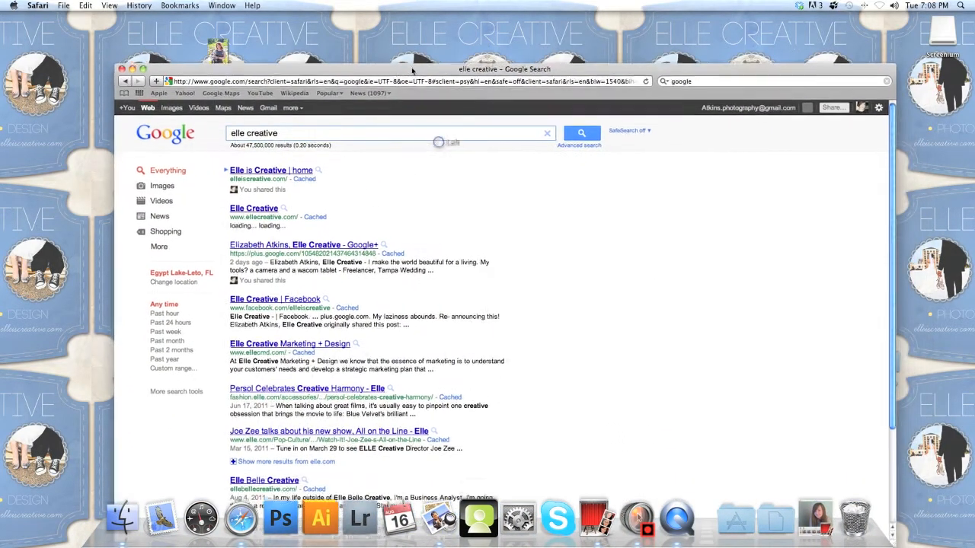
click(821, 68)
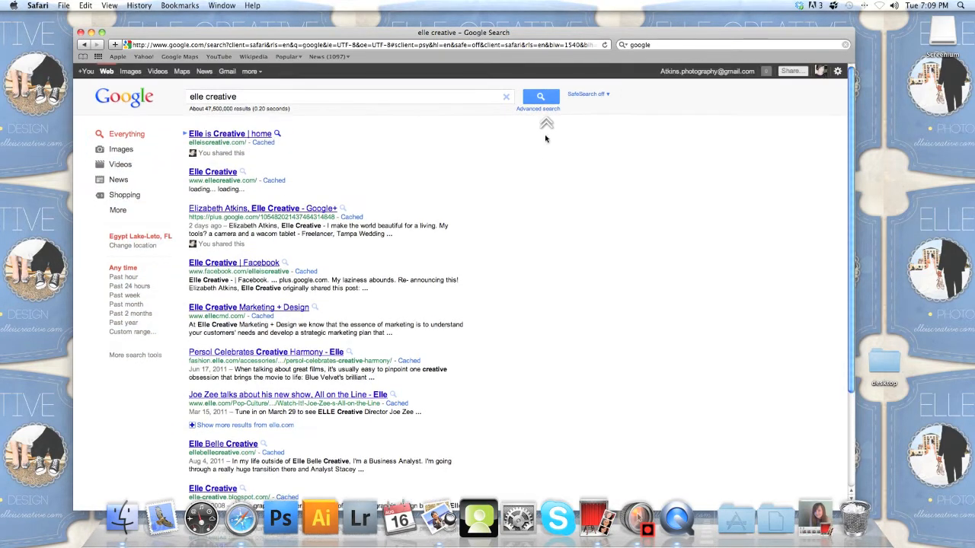
click(704, 71)
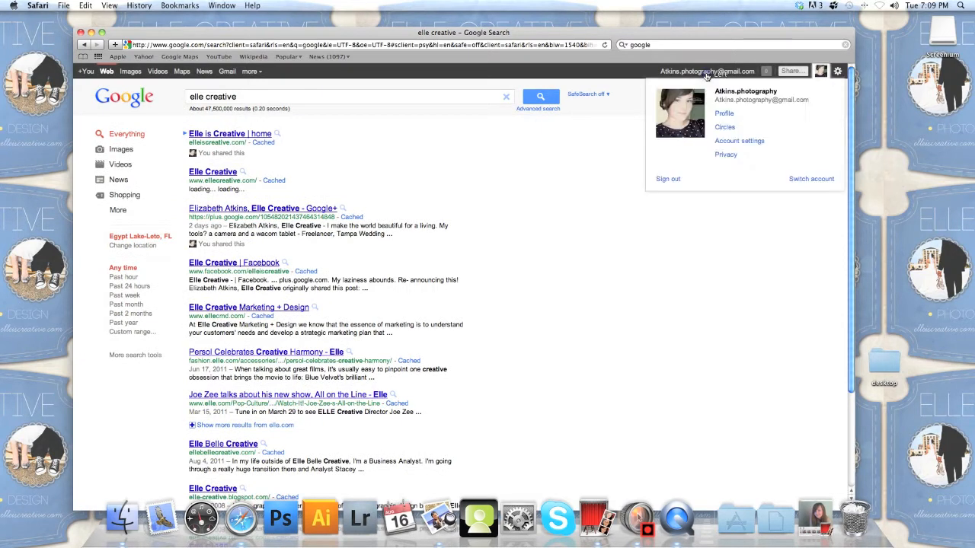
click(723, 112)
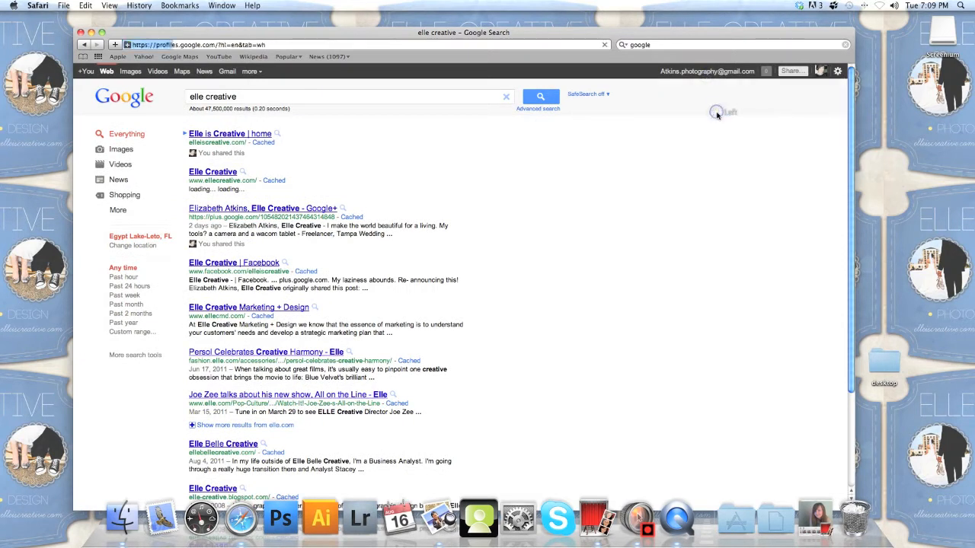
- Let the Elizabeth Atkins, Elle Creative Google+ profile load and look over its posts
click(262, 208)
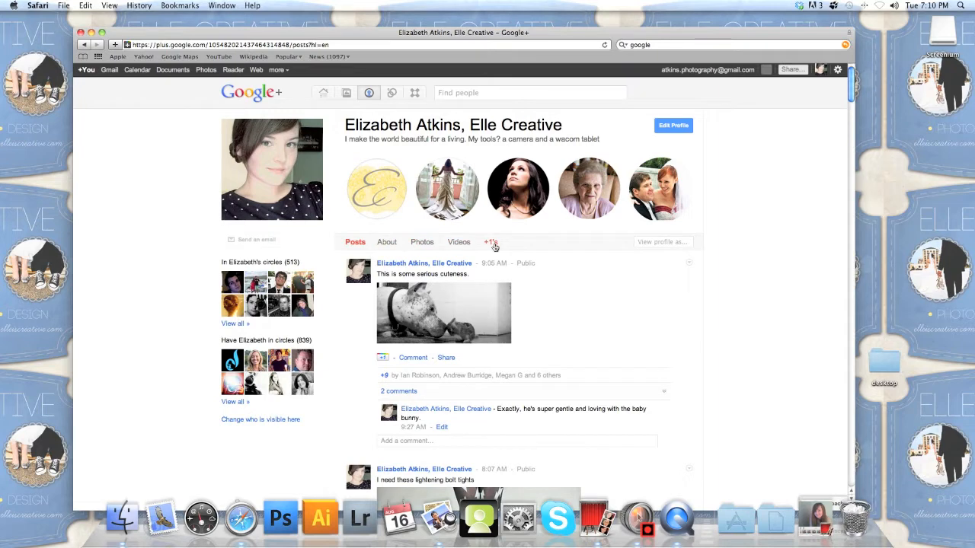
scroll(up, 3)
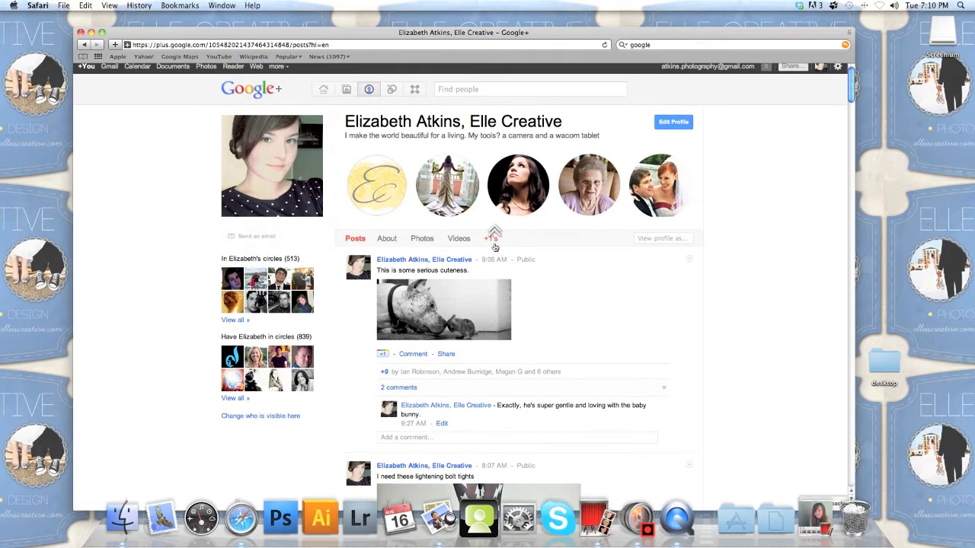
scroll(up, 3)
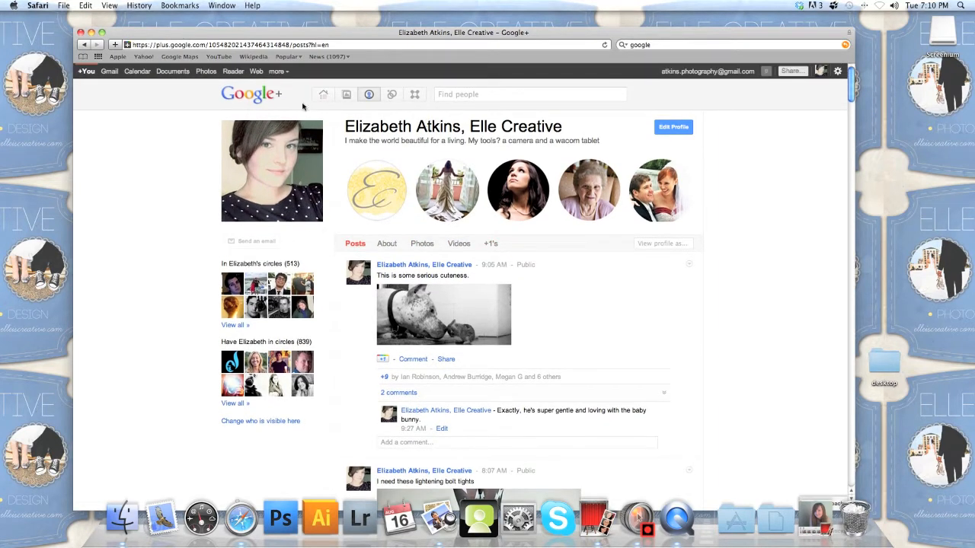
mouse_move(323, 93)
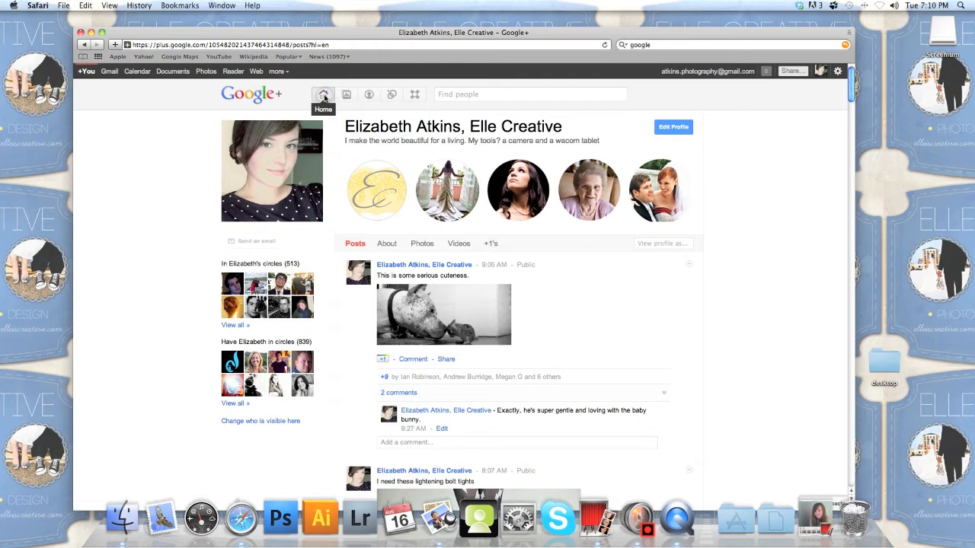
click(323, 94)
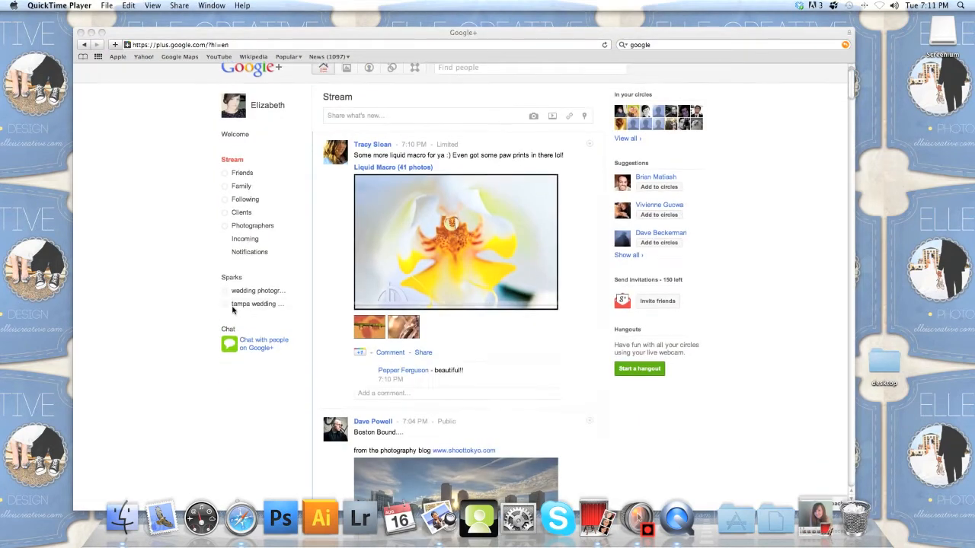
mouse_move(257, 304)
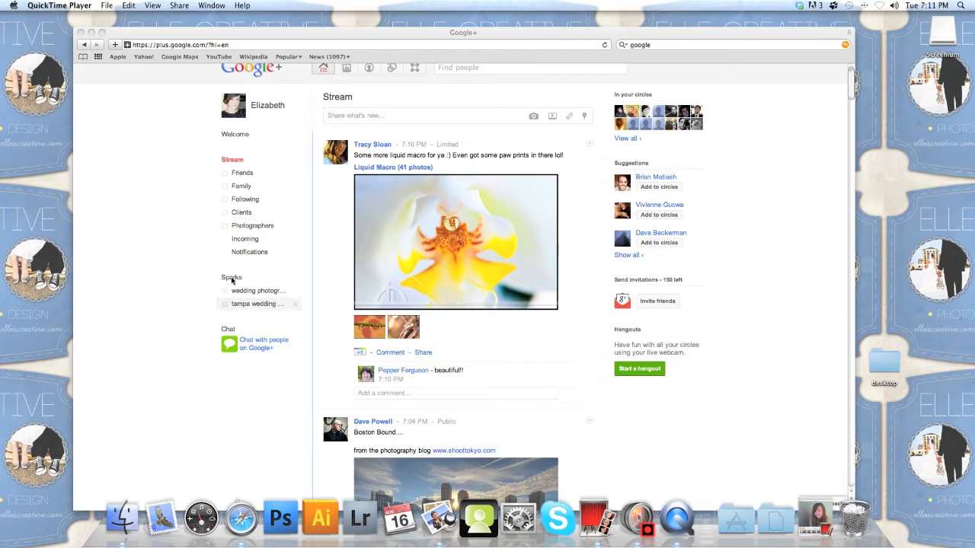
mouse_move(260, 317)
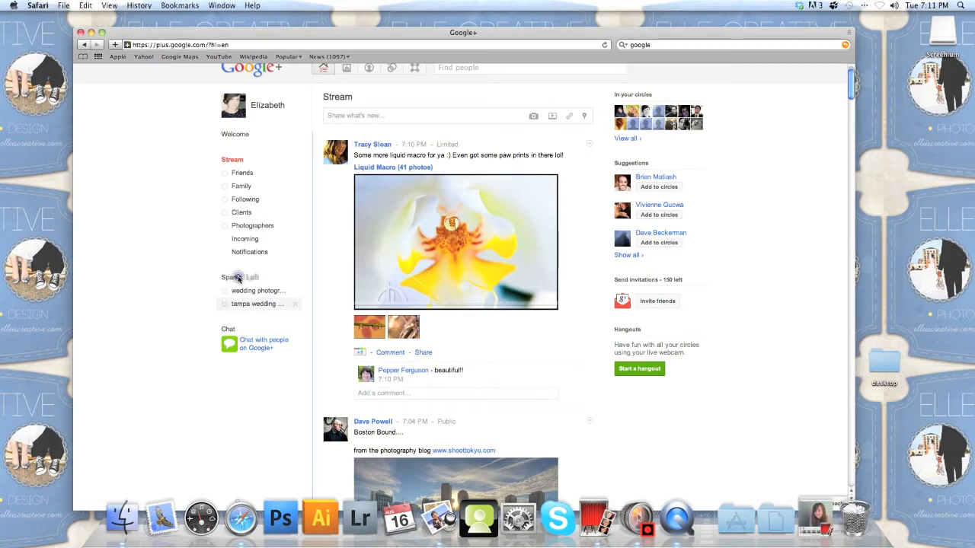
click(231, 277)
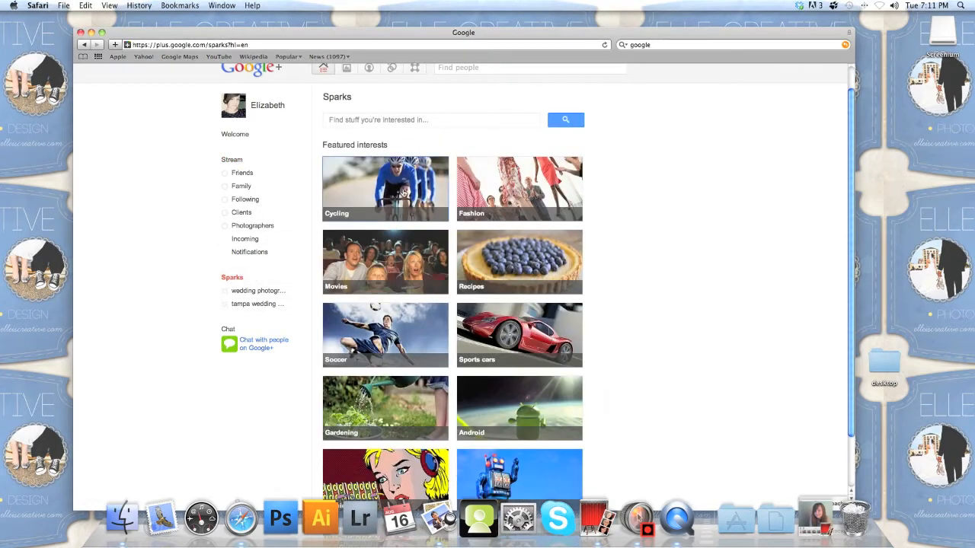
mouse_move(263, 265)
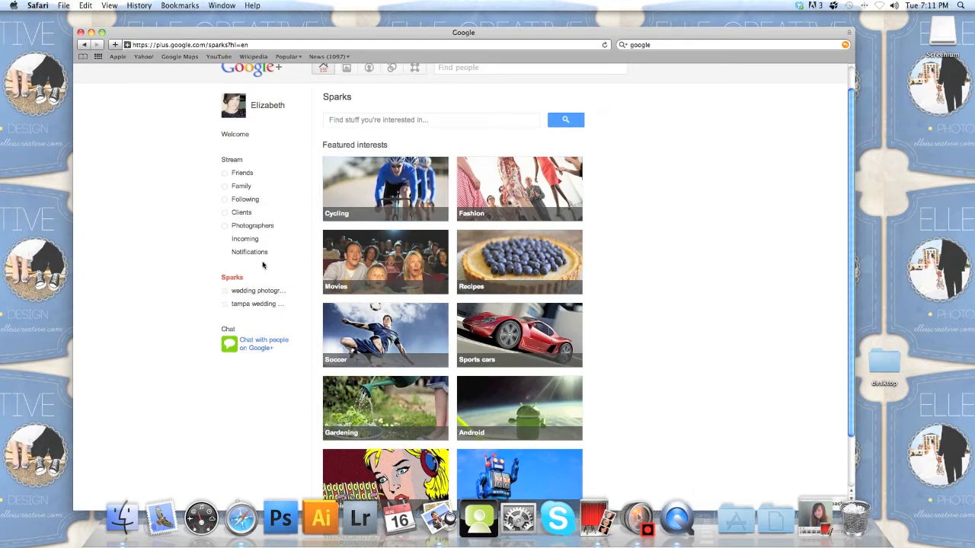
mouse_move(256, 295)
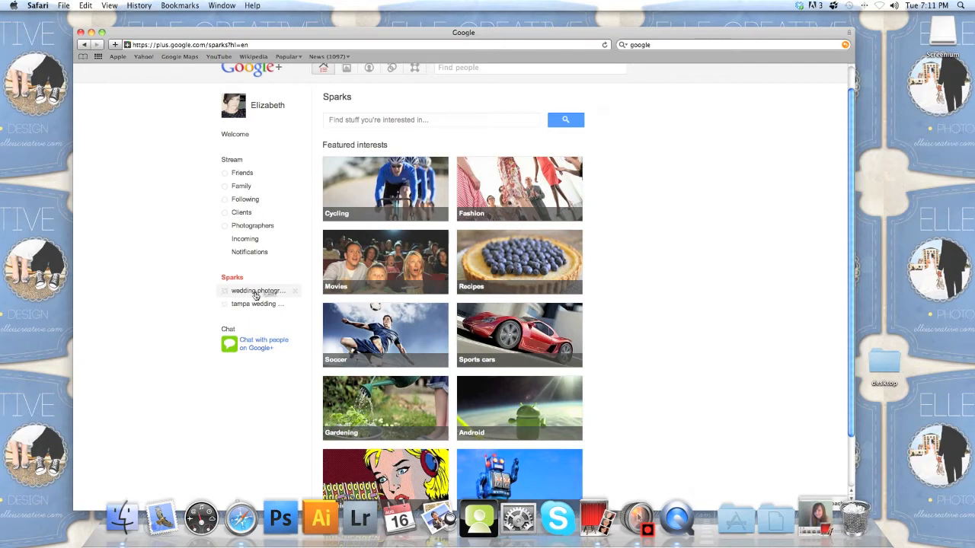
click(257, 291)
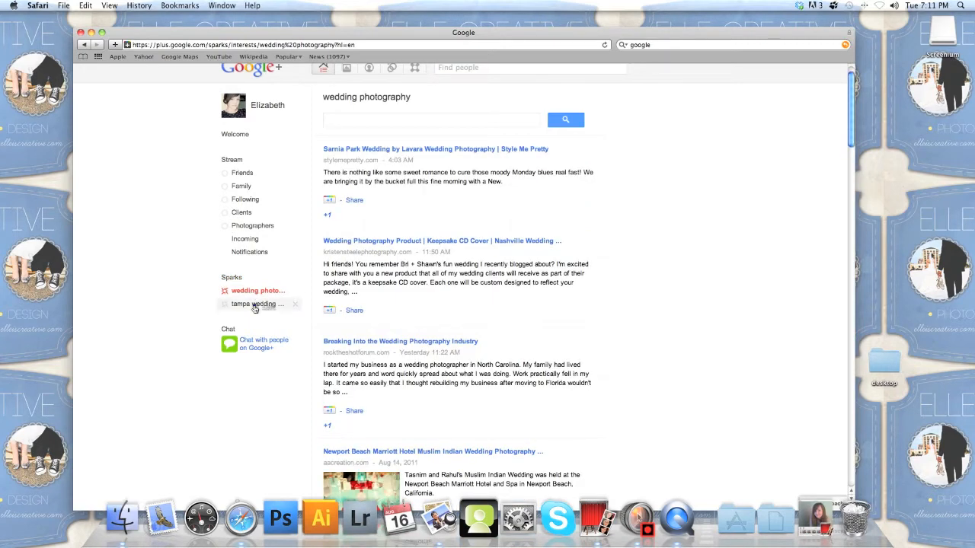
click(258, 303)
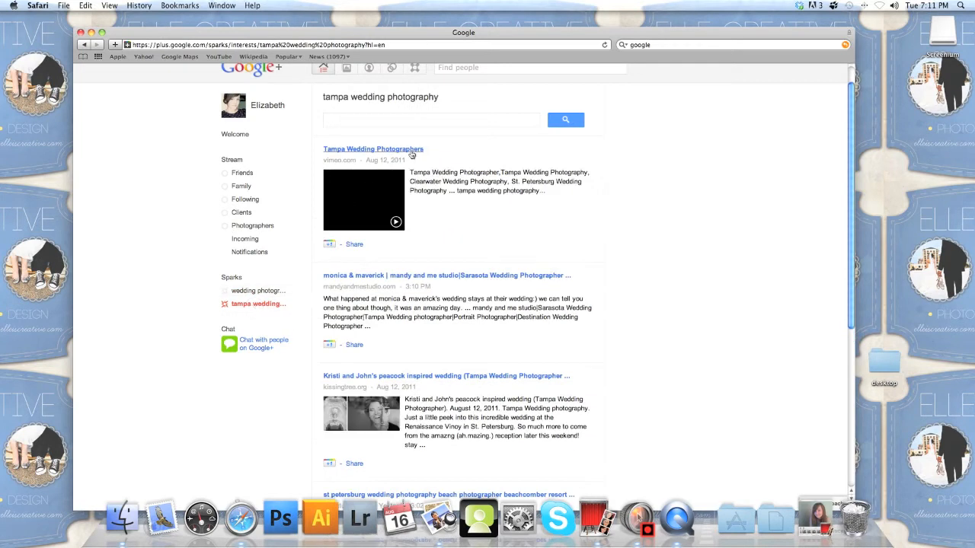
mouse_move(391, 175)
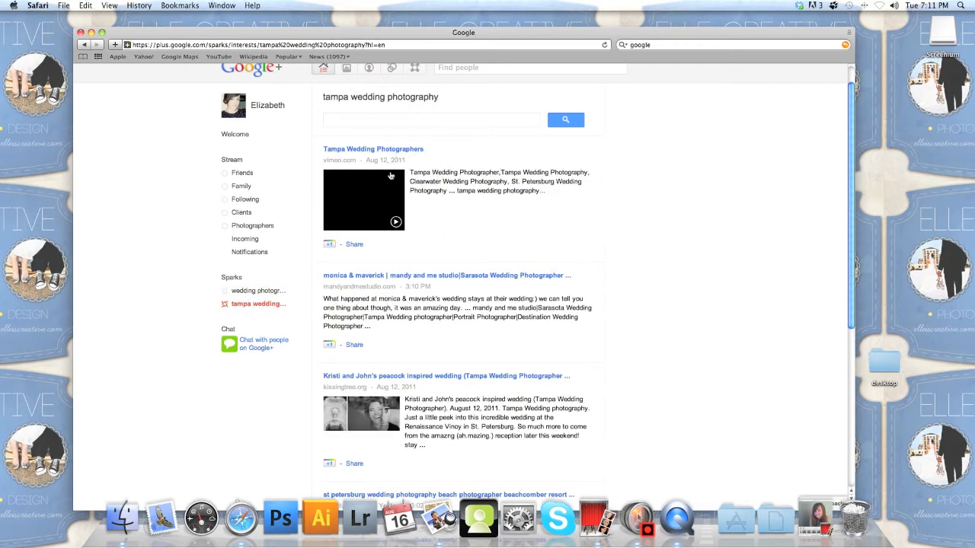
mouse_move(415, 371)
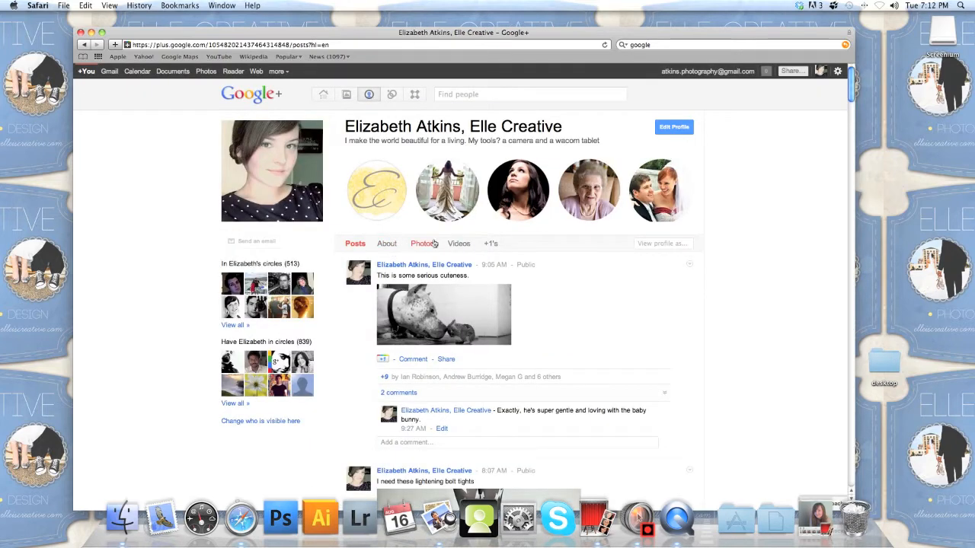
- Scroll through the 'Photos from posts' album, ending on the Picasa Web Albums home page
click(422, 243)
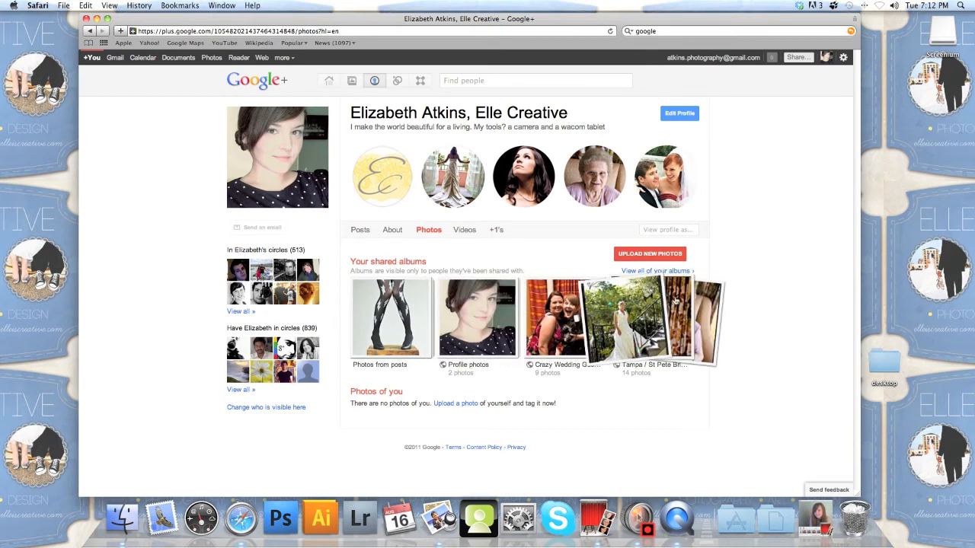
click(391, 319)
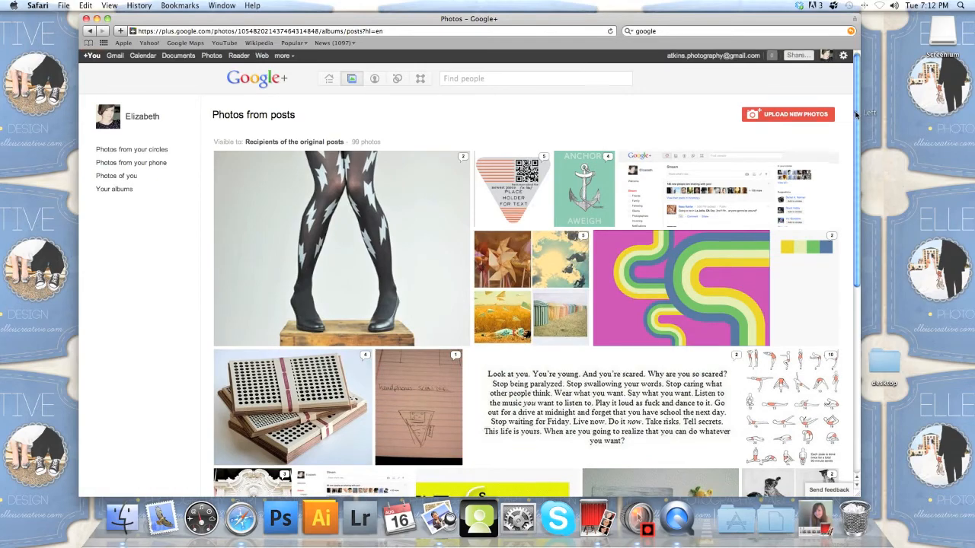
scroll(down, 3)
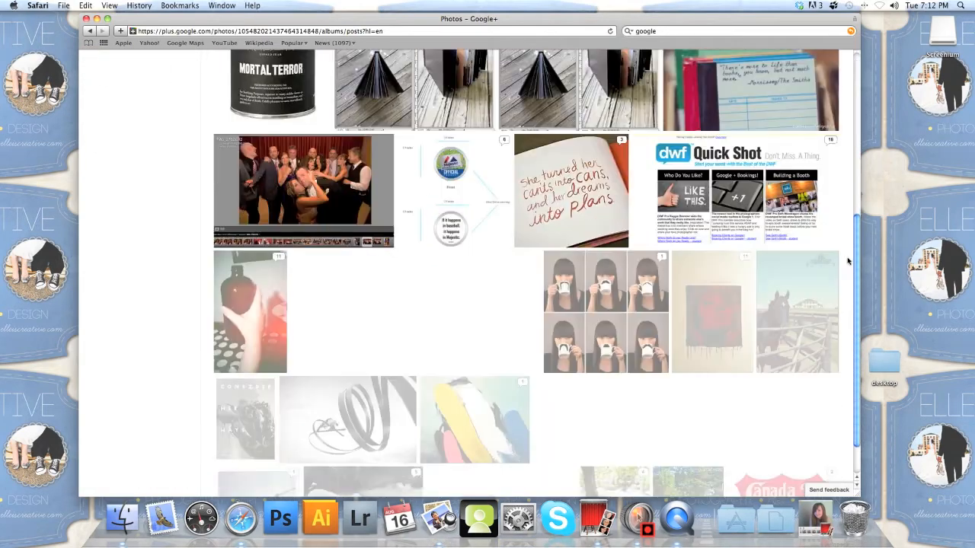
scroll(down, 3)
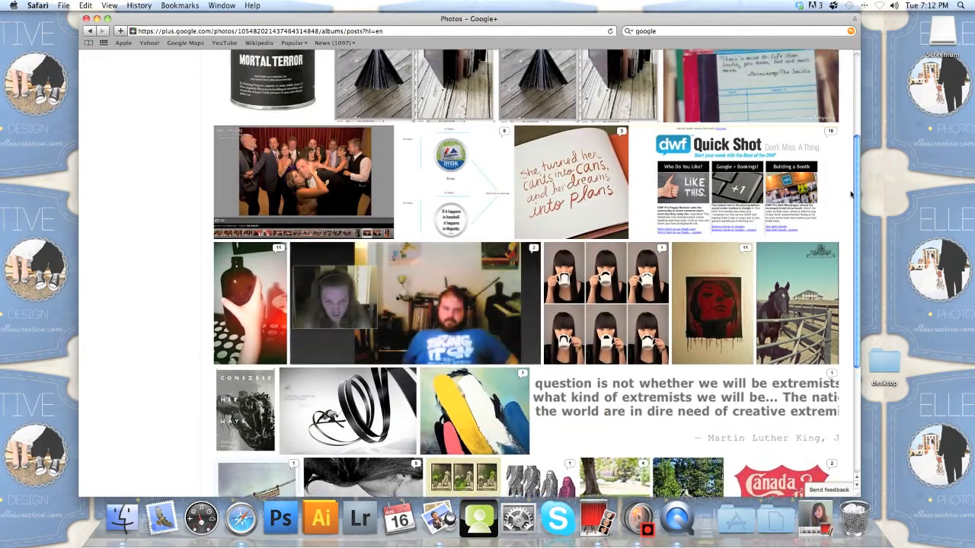
scroll(up, 3)
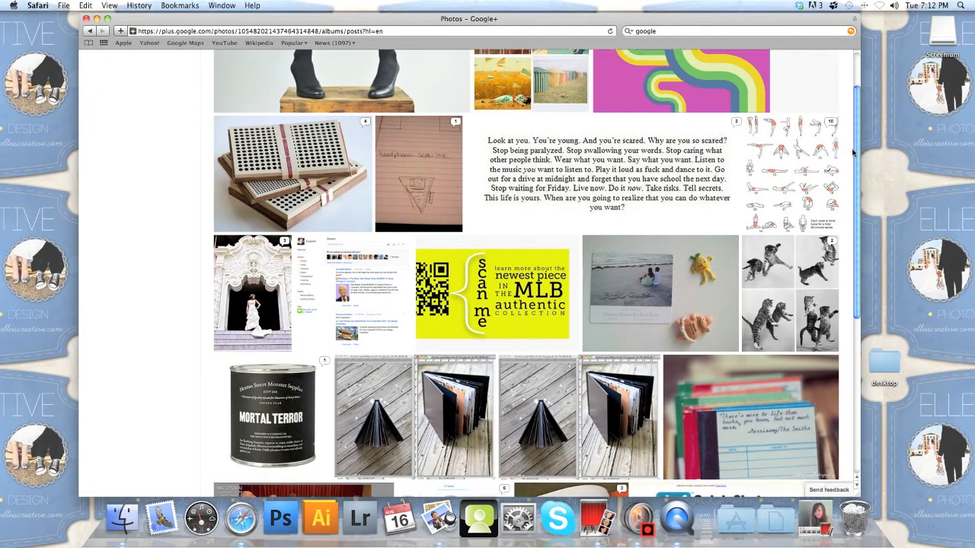
scroll(down, 3)
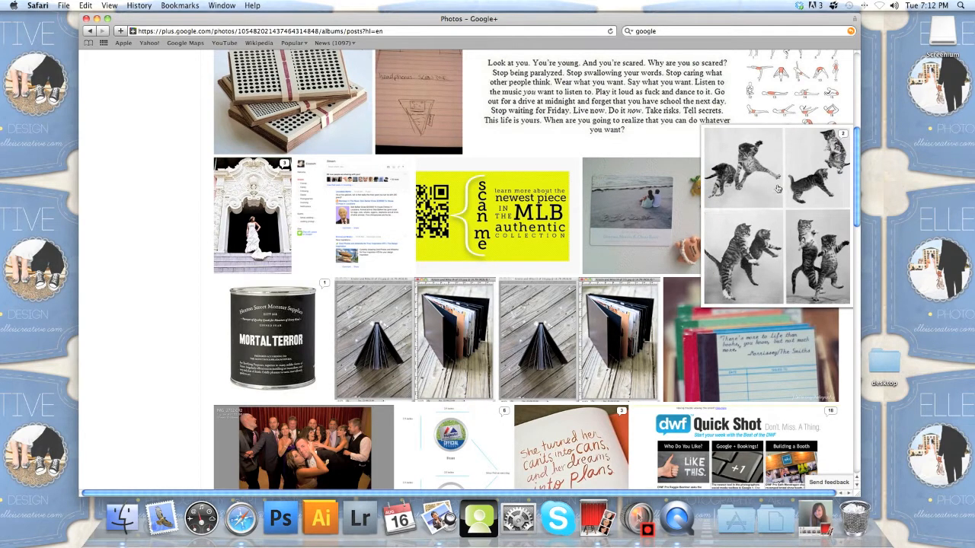
mouse_move(766, 189)
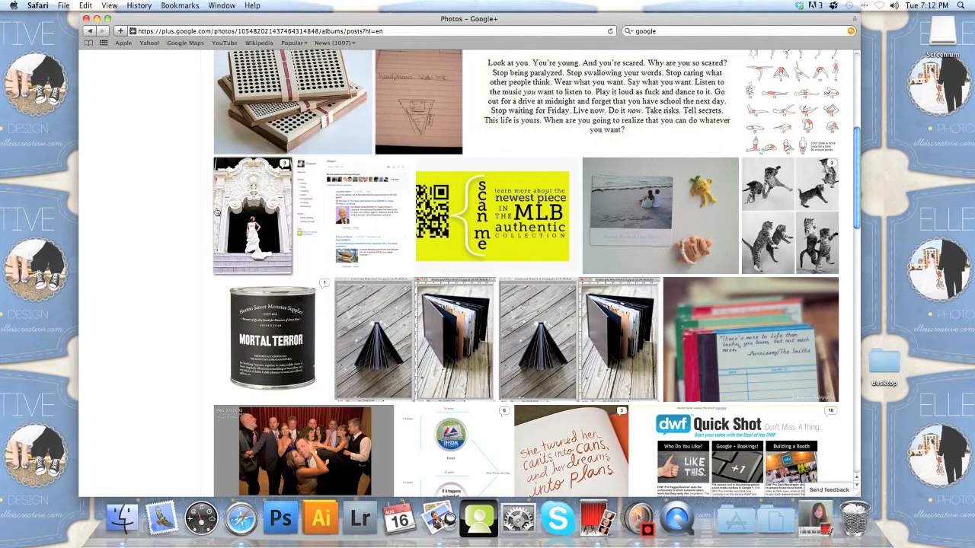
mouse_move(750, 339)
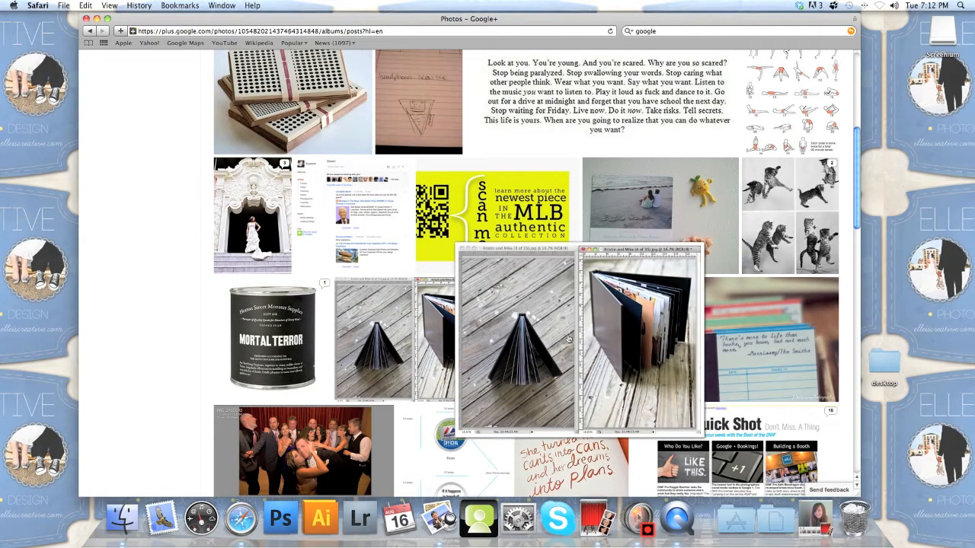
scroll(down, 3)
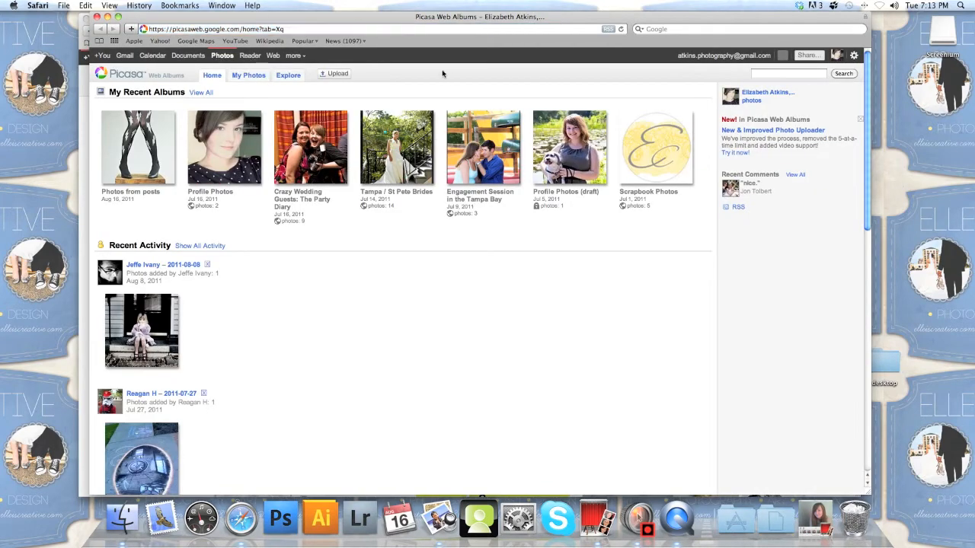
- Try the Picasa download and Creative Commons privacy options, restore them, and return to Google+
click(853, 55)
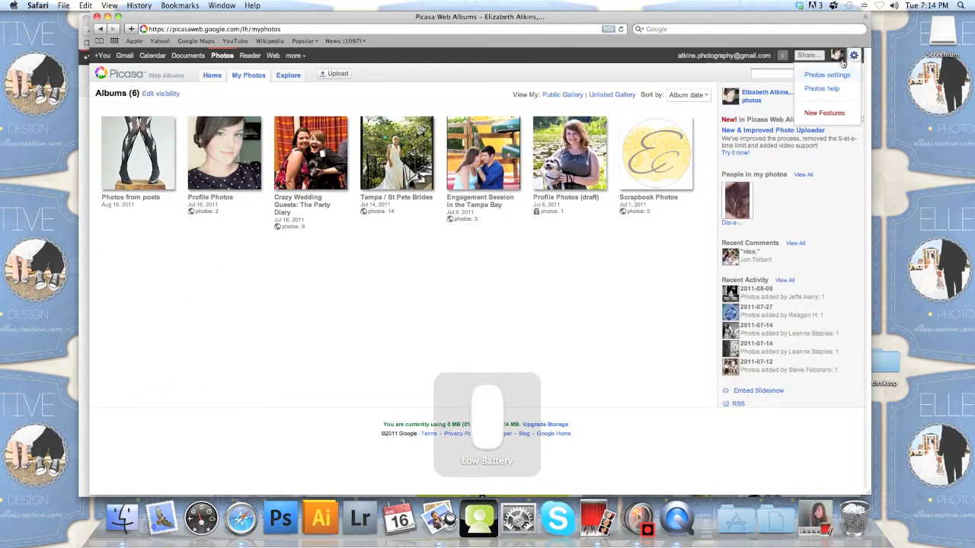
click(826, 74)
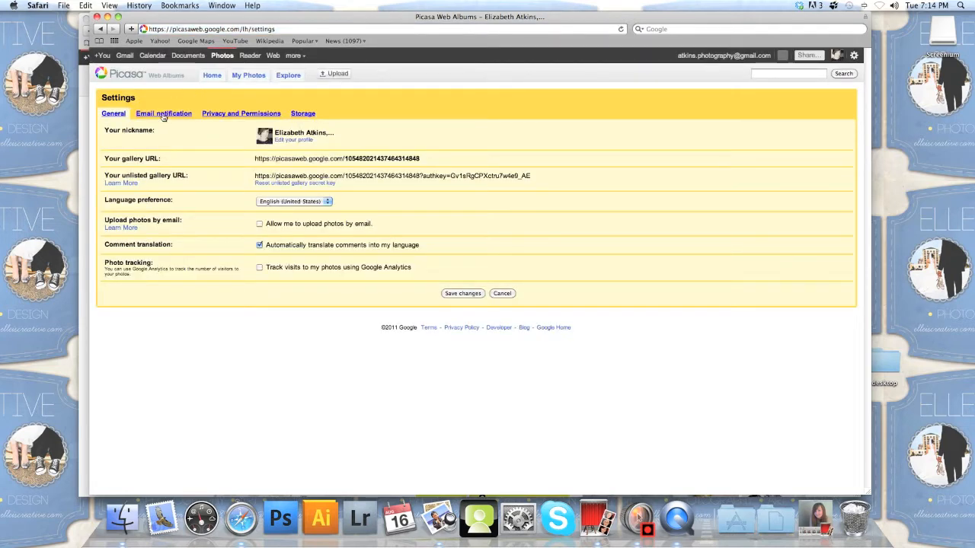
click(240, 113)
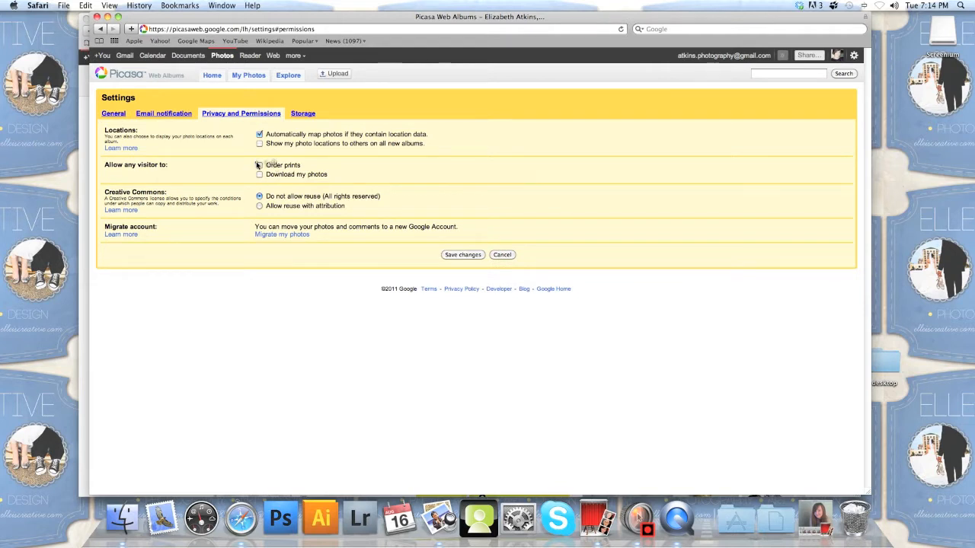
click(260, 174)
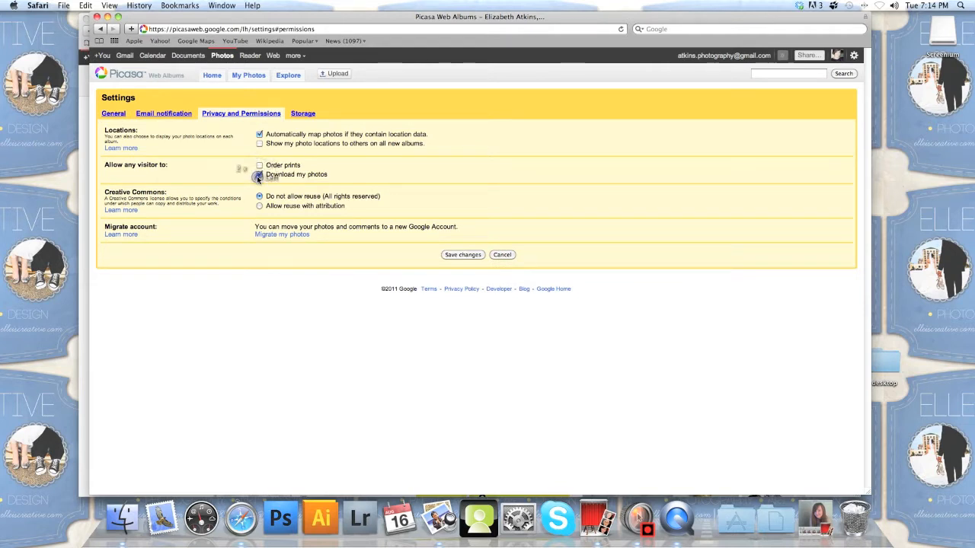
click(259, 202)
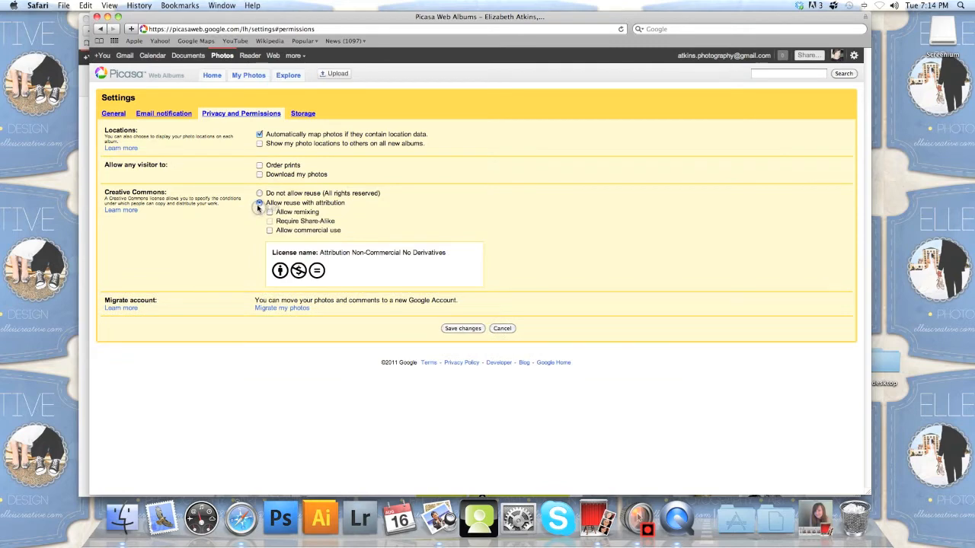
click(259, 196)
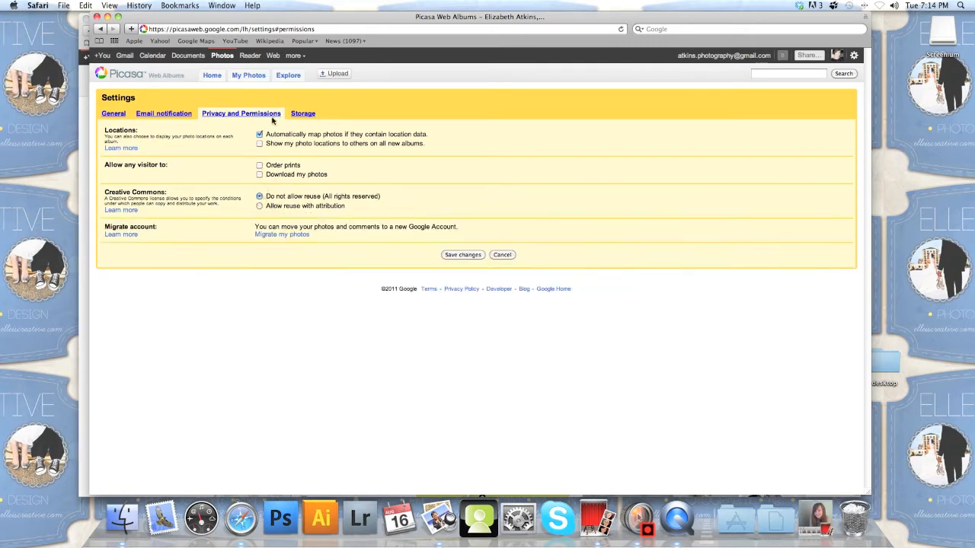
click(462, 255)
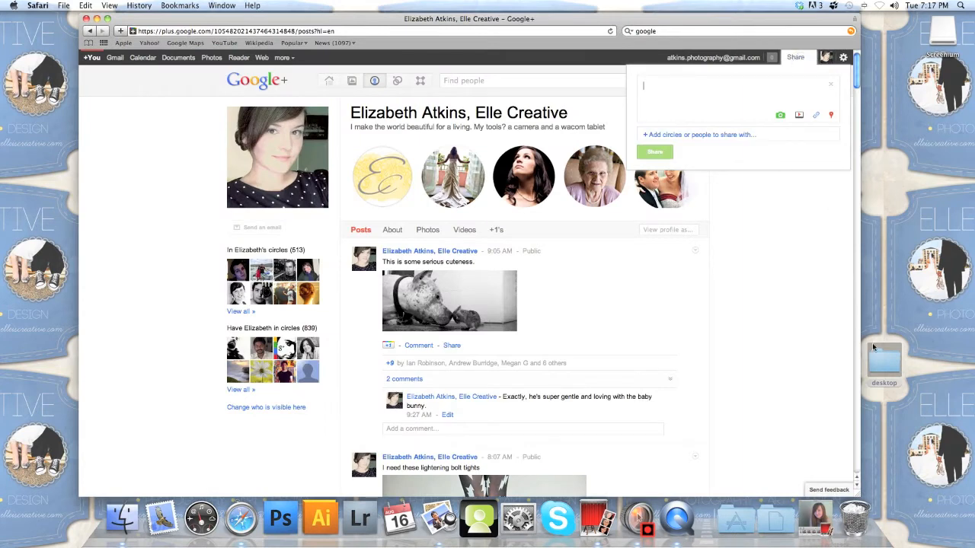
- Attach the cake photo from the desktop folder, set Public, caption 'My wonderful assistant!', and share
double_click(884, 361)
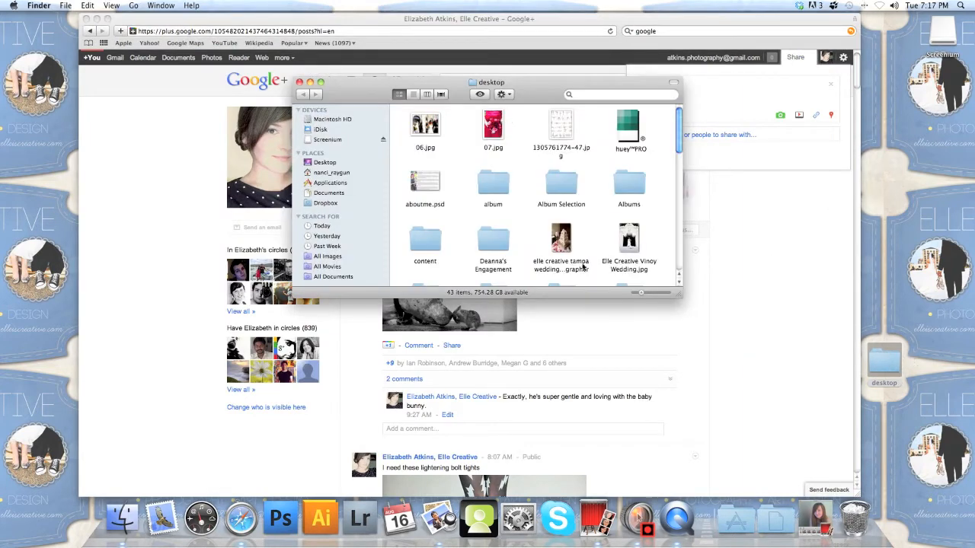
click(560, 244)
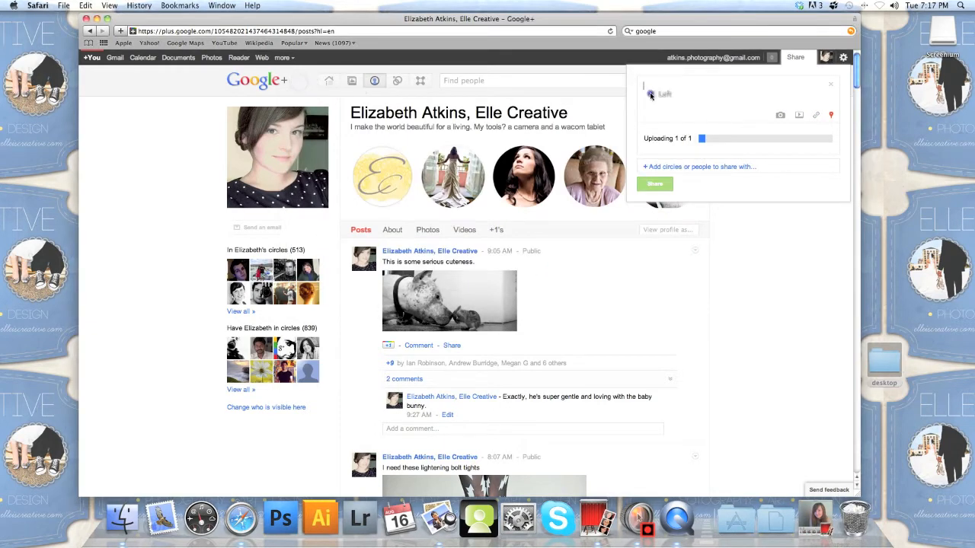
click(699, 166)
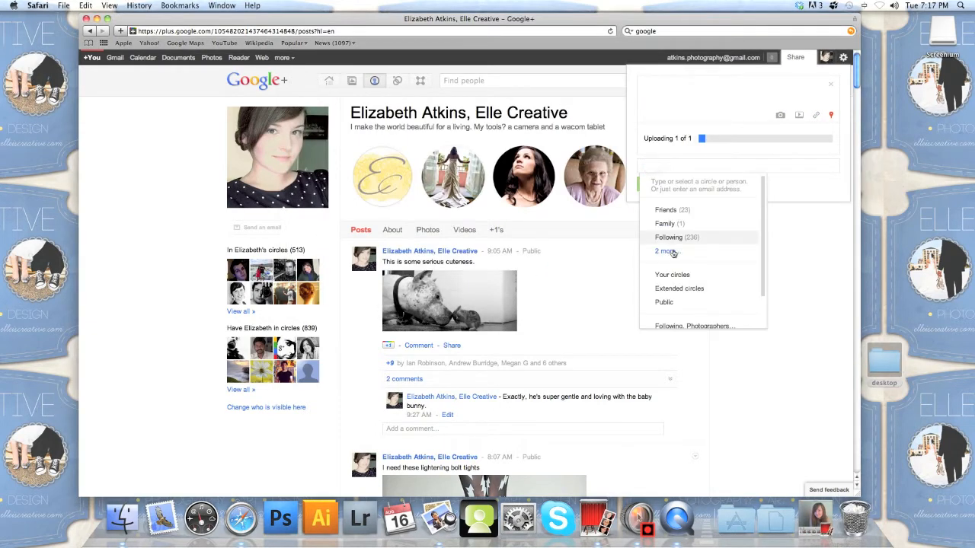
click(663, 302)
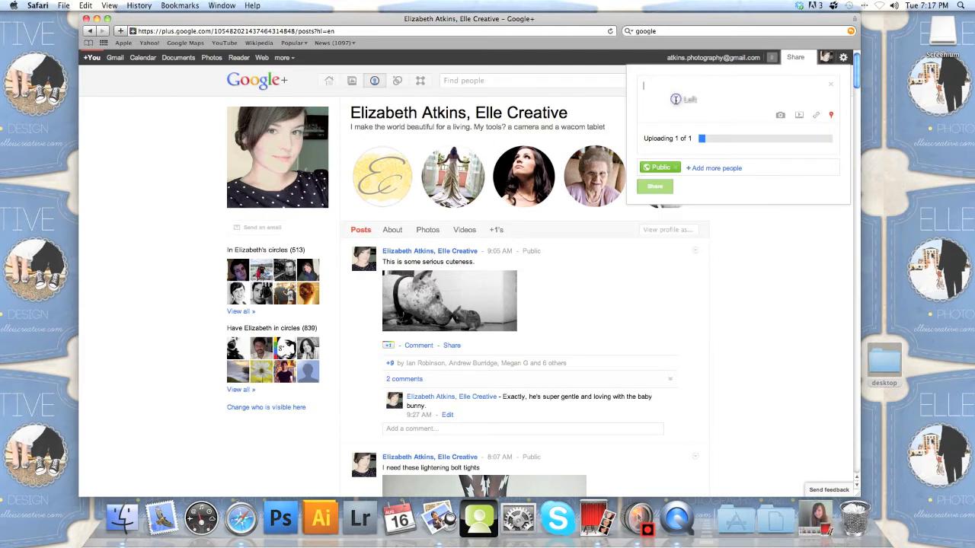
text(My wo)
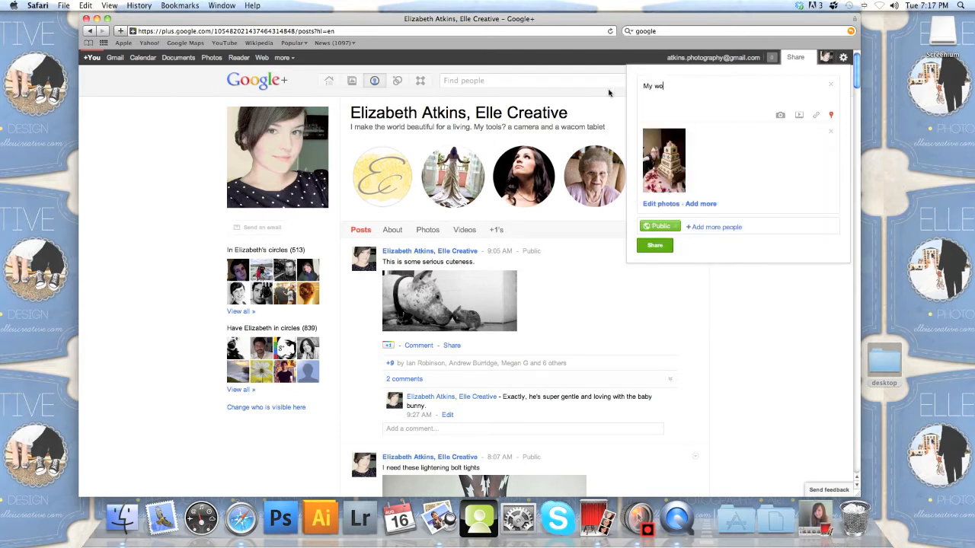
text(nderful a)
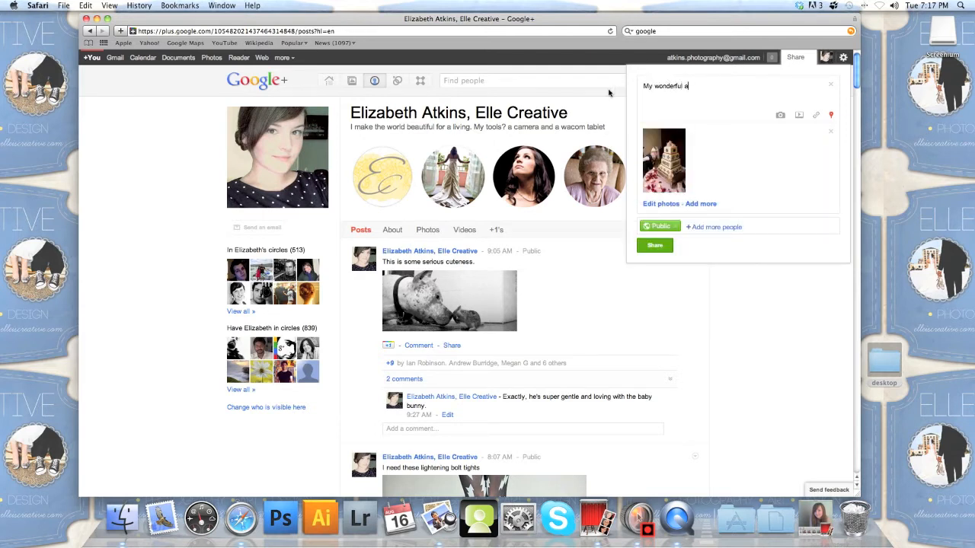
text(ssistant!)
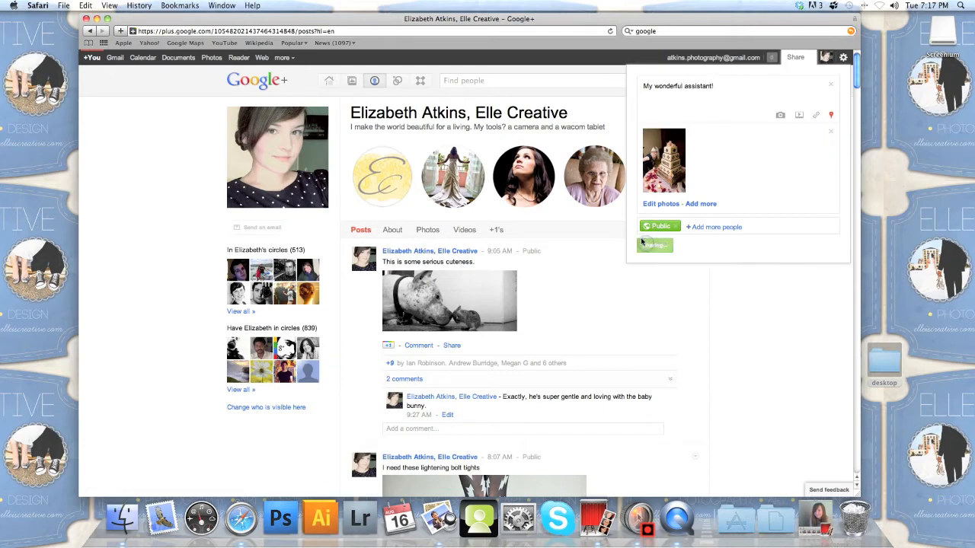
click(653, 244)
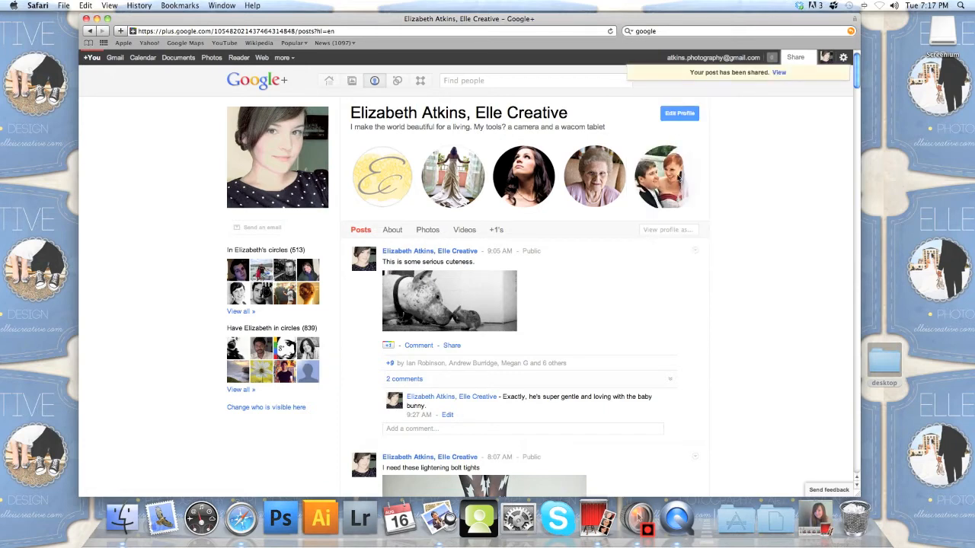
- View the new cake post, enlarge its photo, and open a comment box
click(778, 71)
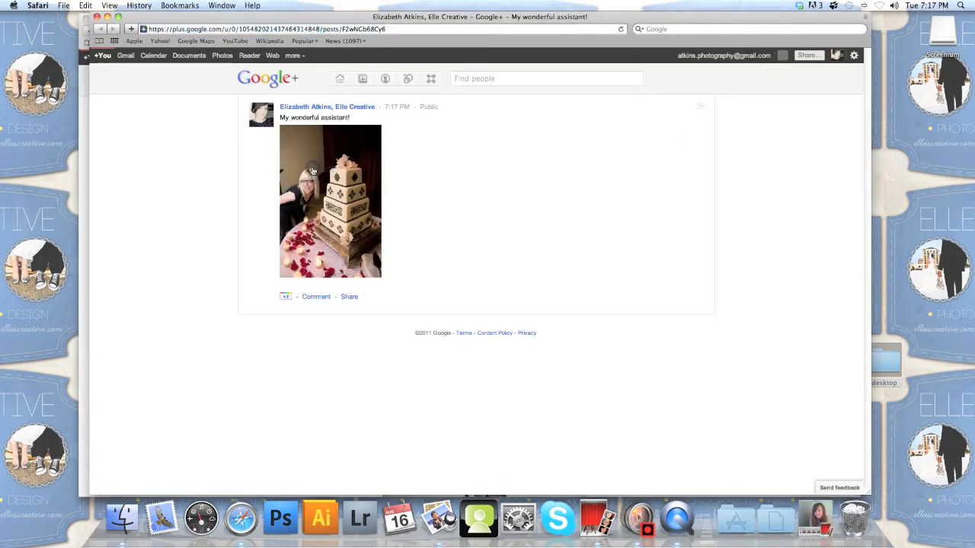
click(330, 200)
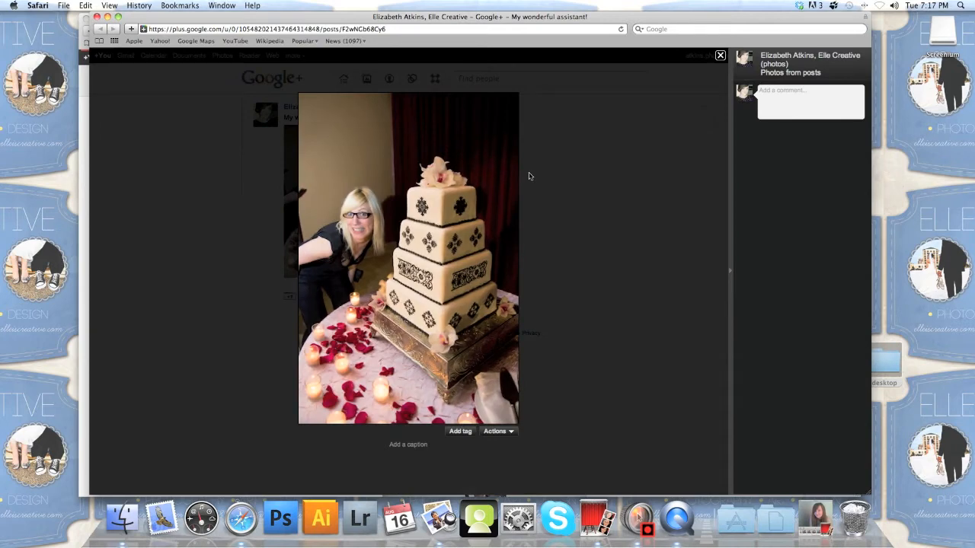
click(807, 102)
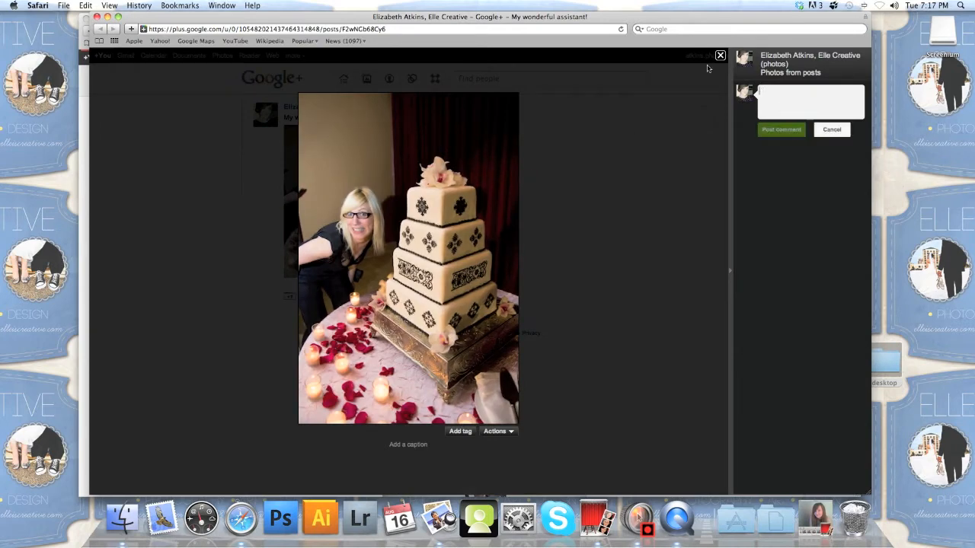
- Close the photo viewer, switch to PlusFeed, and select the example feed URL
click(274, 53)
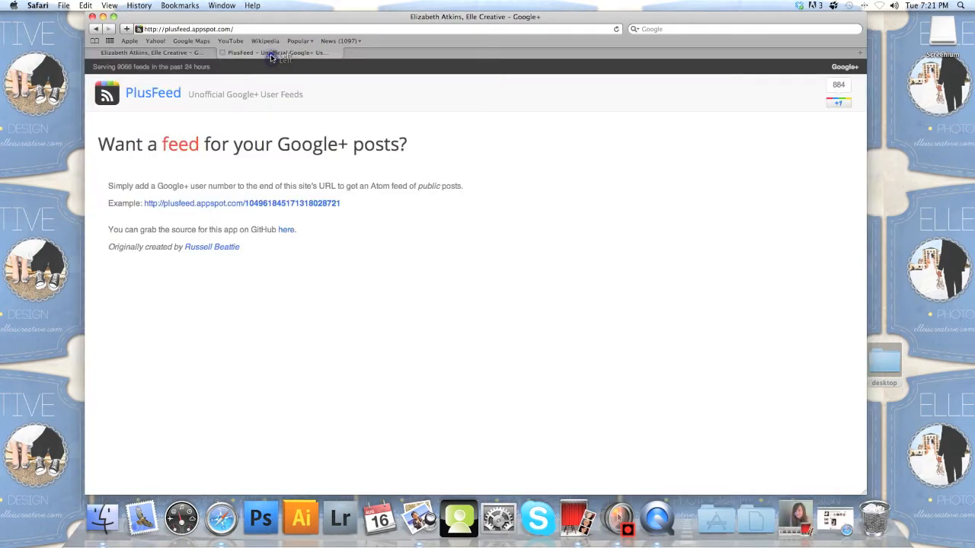
click(274, 53)
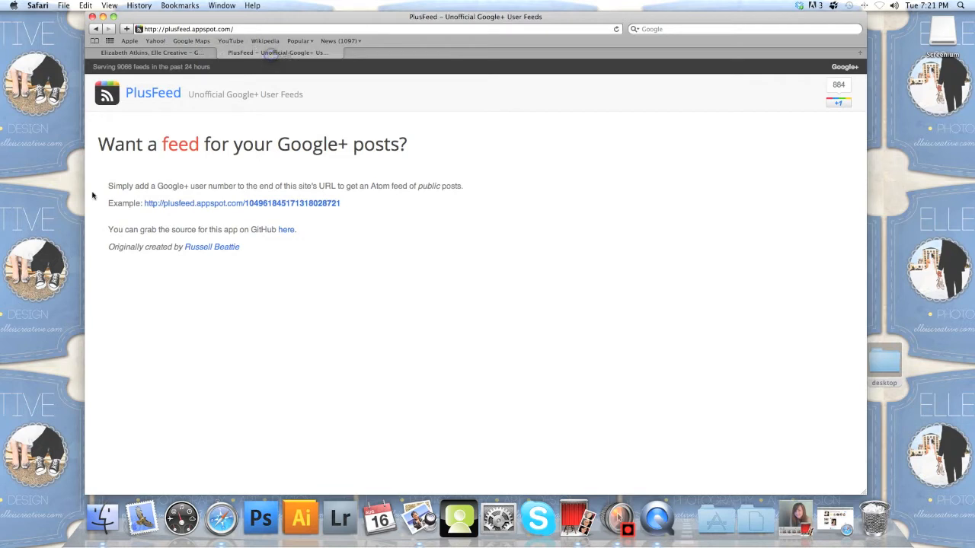
mouse_move(188, 126)
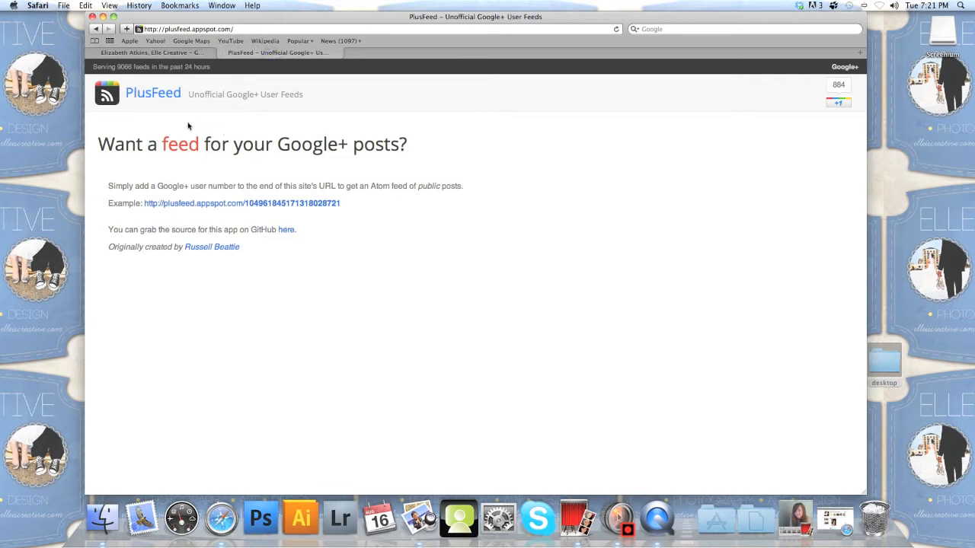
mouse_move(173, 131)
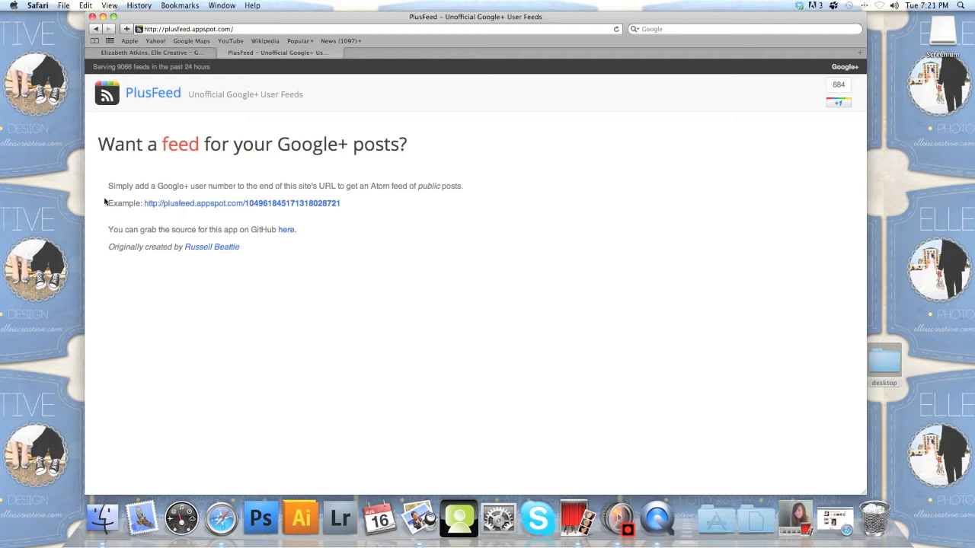
double_click(137, 186)
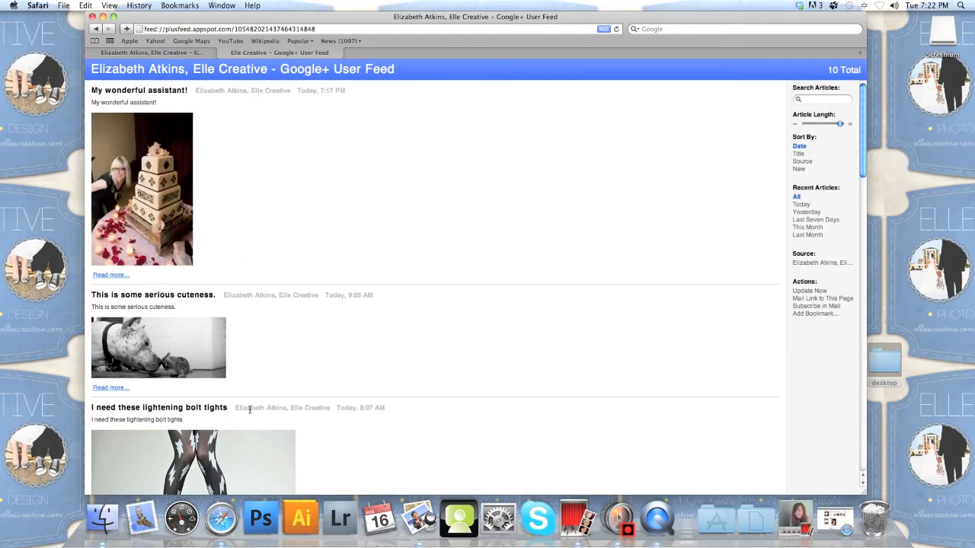
- Scroll through the PlusFeed feed's ten posts, then switch to the dlvr.it routes page
scroll(down, 3)
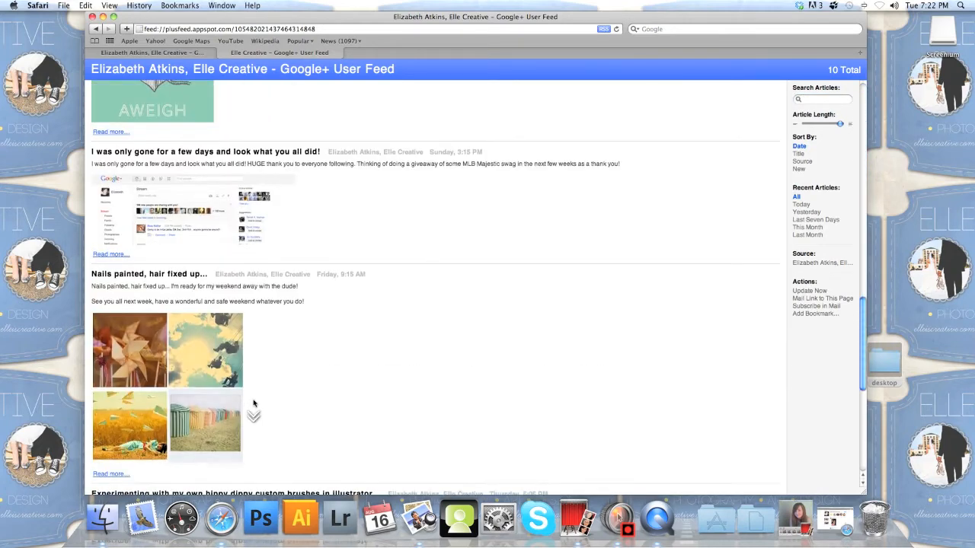
scroll(down, 3)
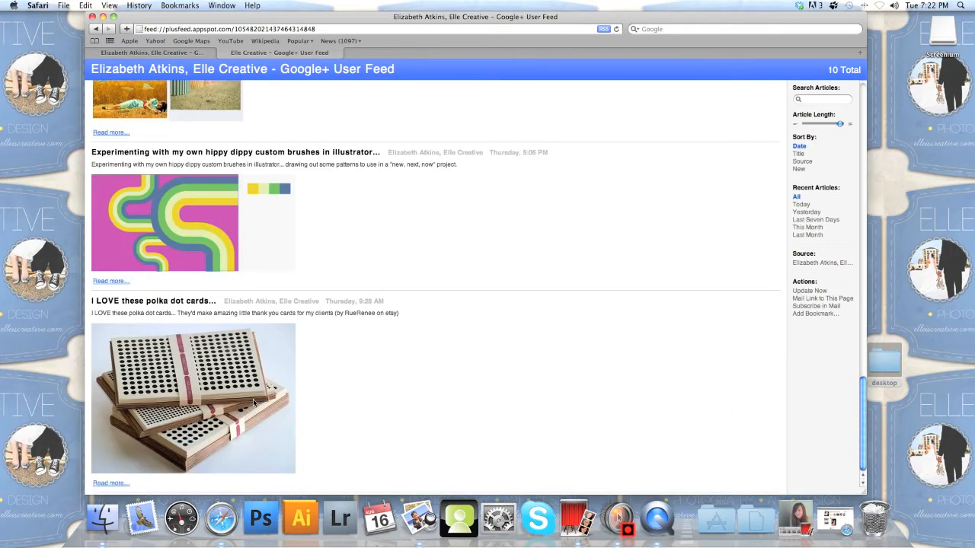
scroll(up, 3)
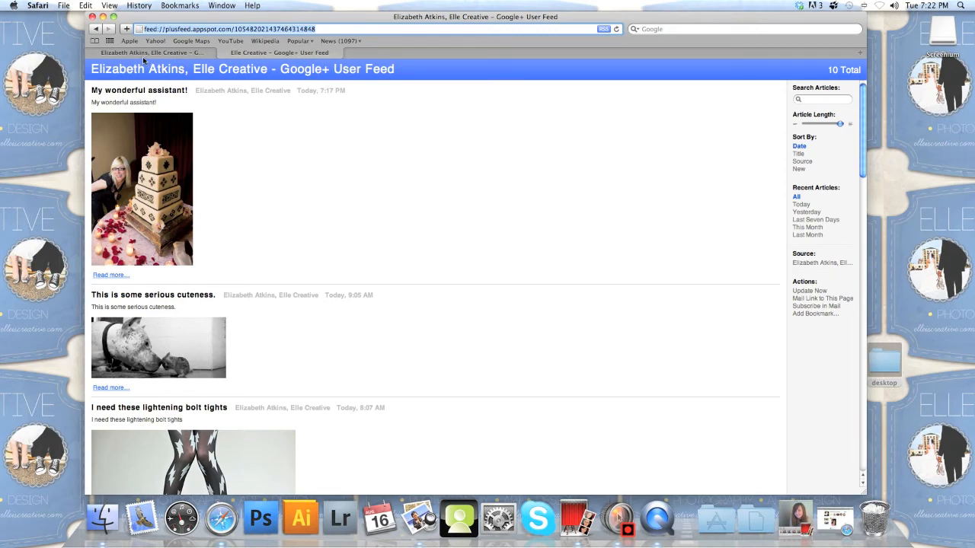
click(406, 52)
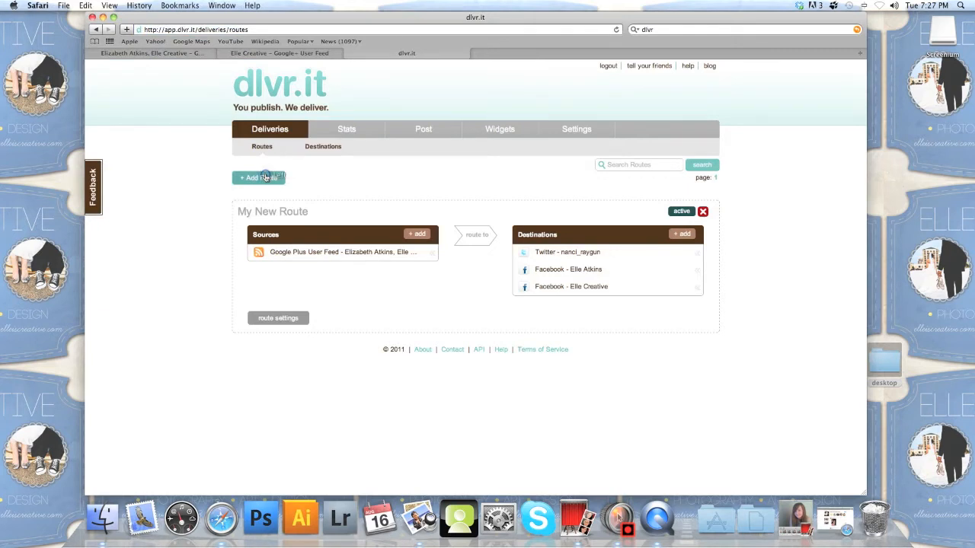
click(258, 178)
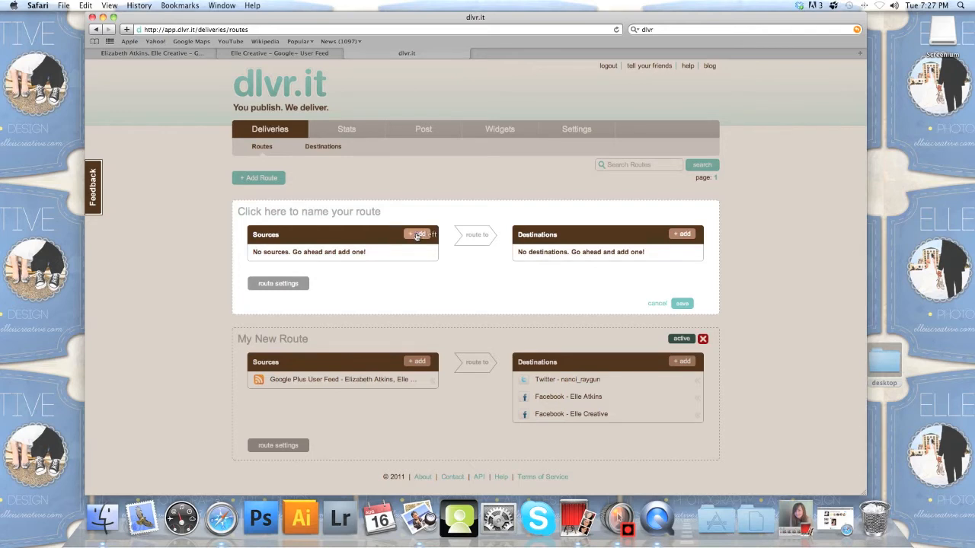
click(418, 234)
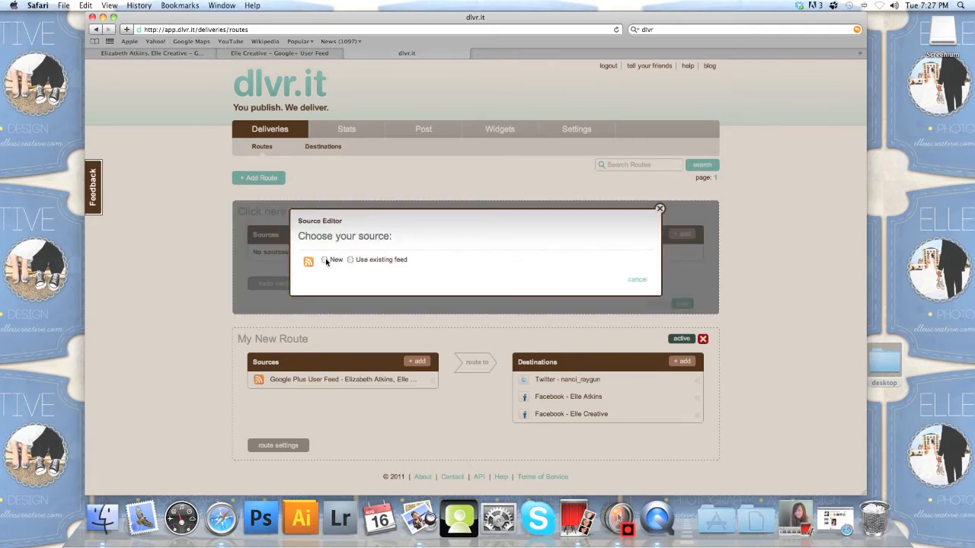
click(325, 259)
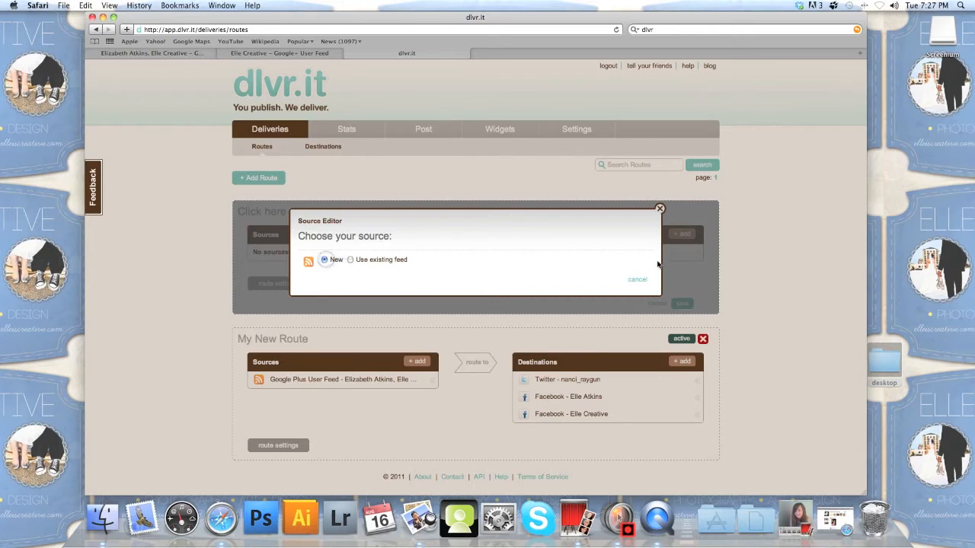
click(324, 260)
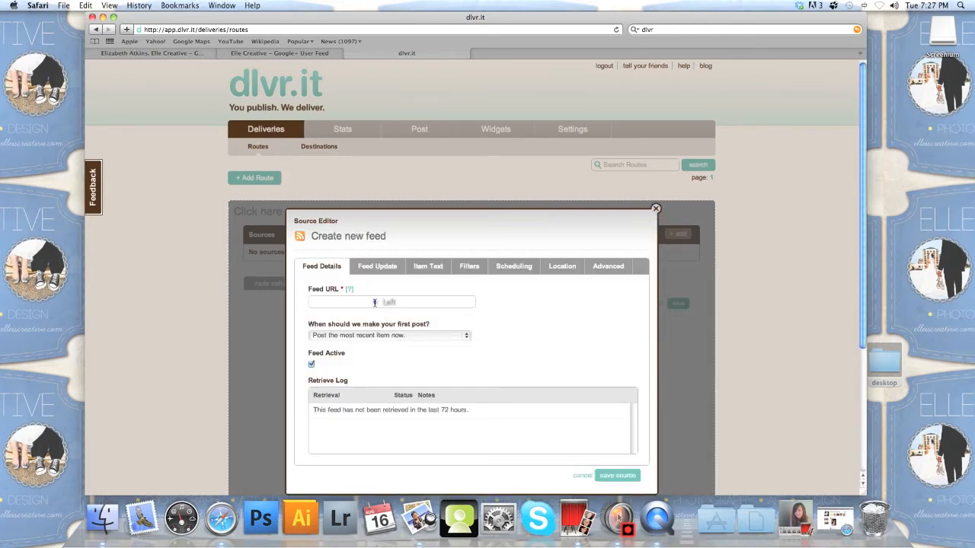
text(feed://plusfeed.appspot.com/105482021437464314848)
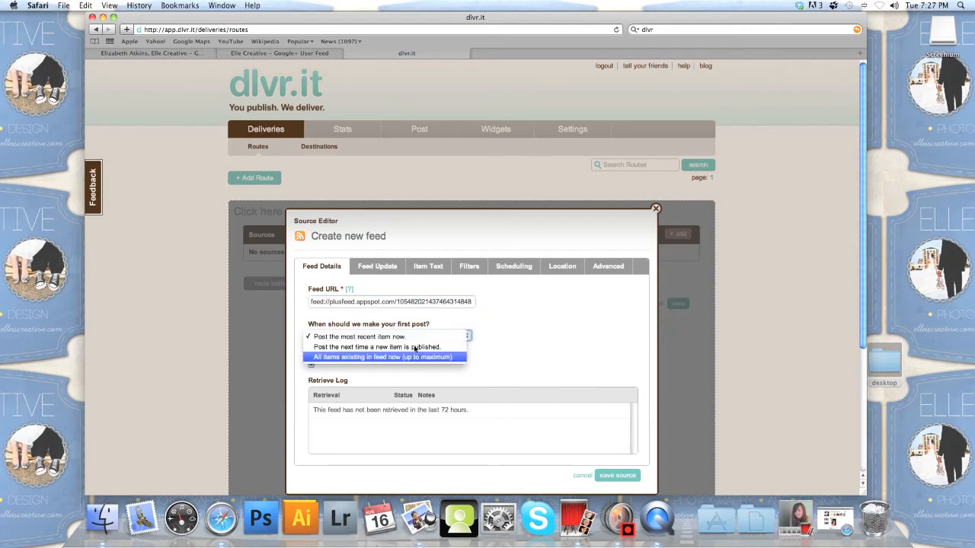
- Keep most-recent-first posting, then cancel and confirm discarding the new feed source
click(358, 336)
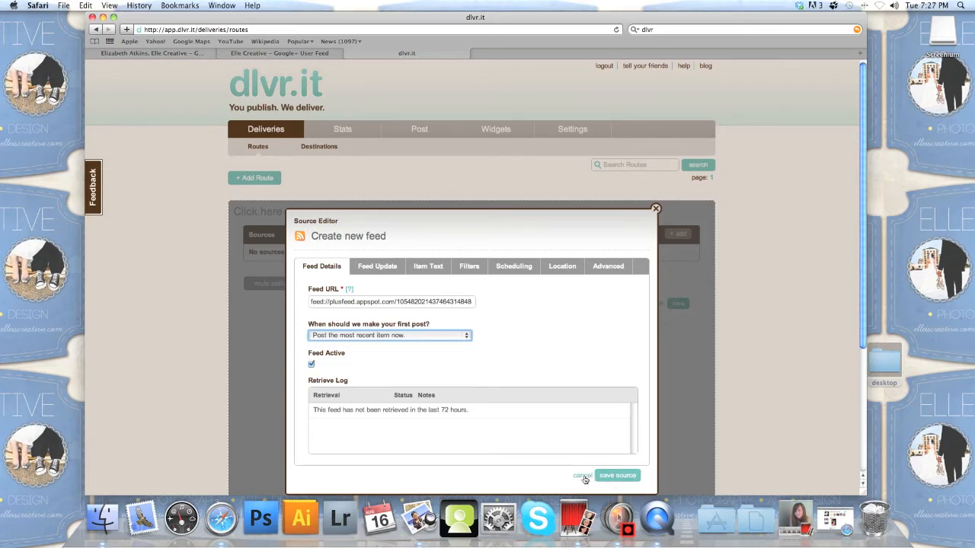
click(582, 475)
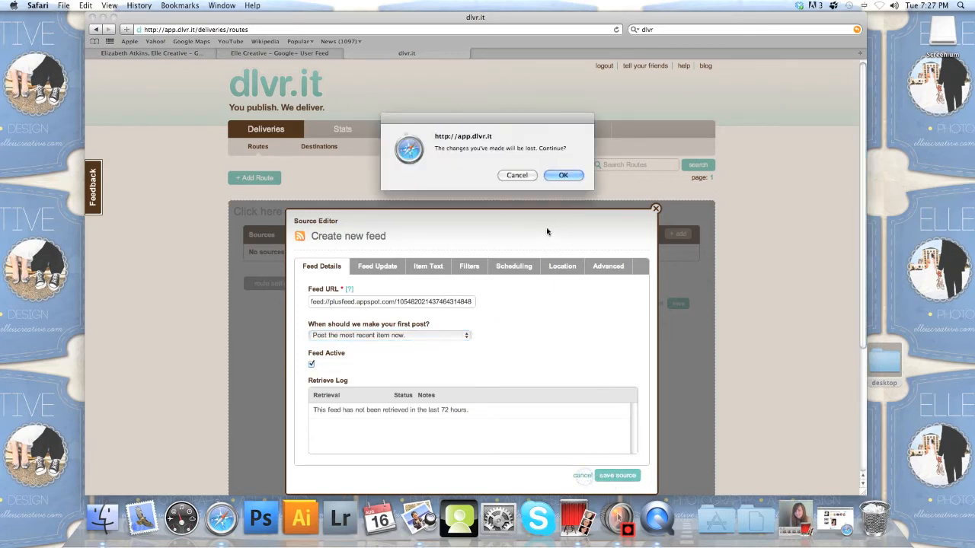
click(562, 175)
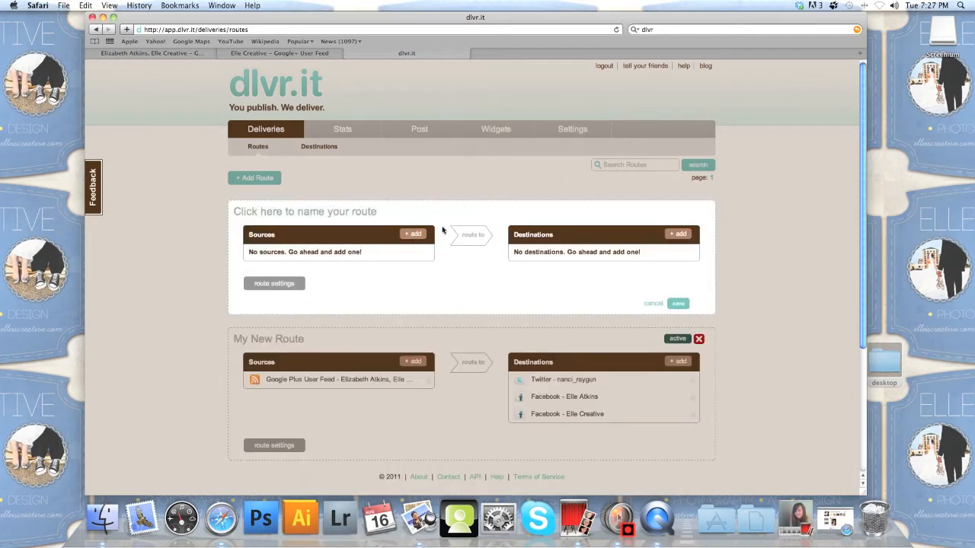
mouse_move(473, 238)
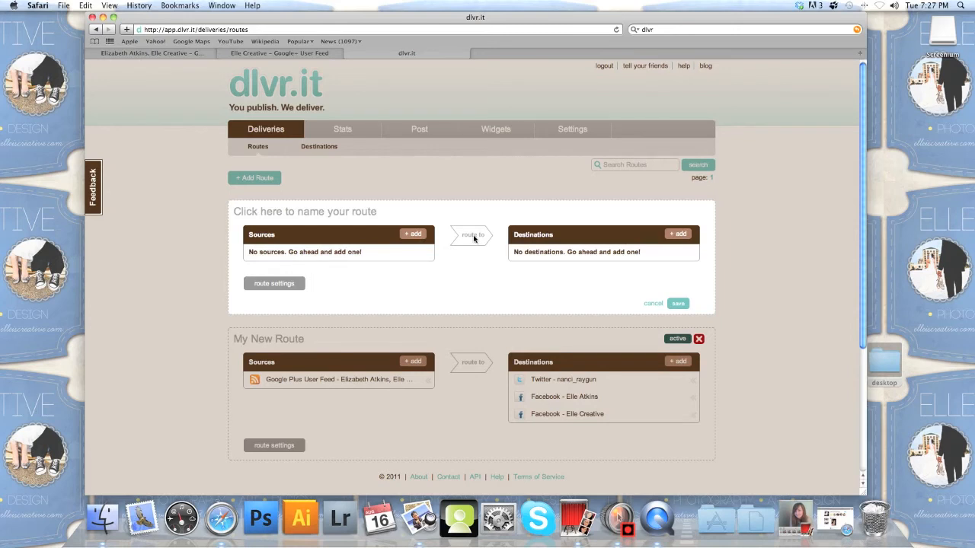
mouse_move(738, 244)
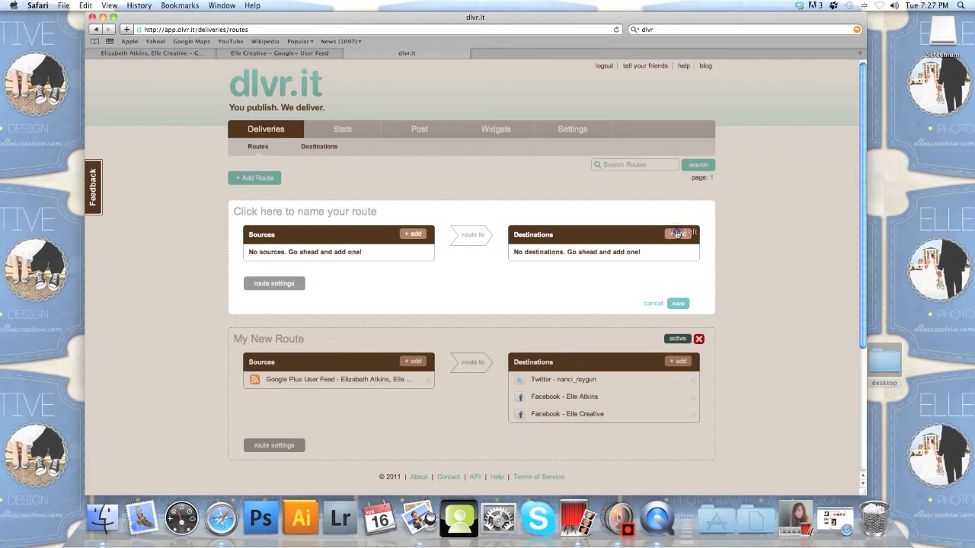
- Add a Facebook destination from an existing linked account, then return to the routes list
click(677, 234)
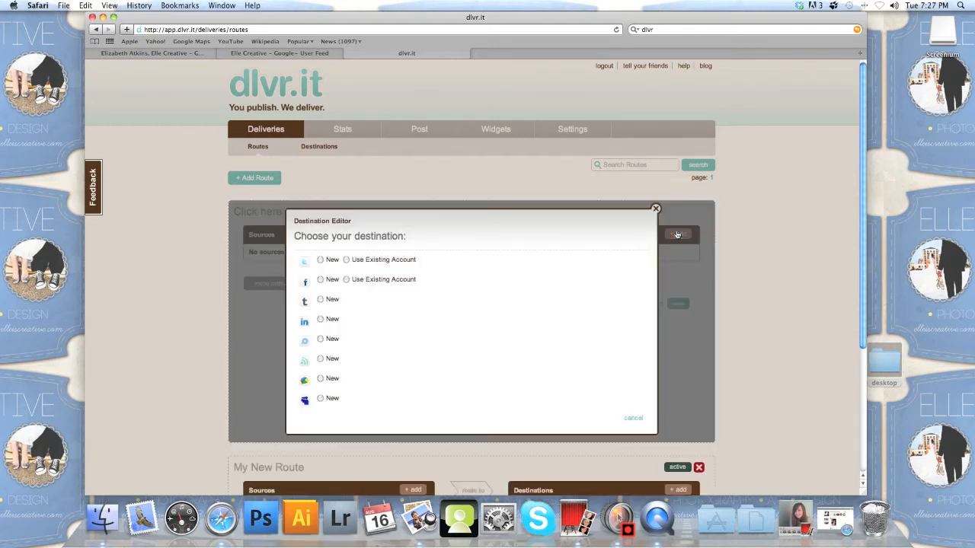
mouse_move(344, 260)
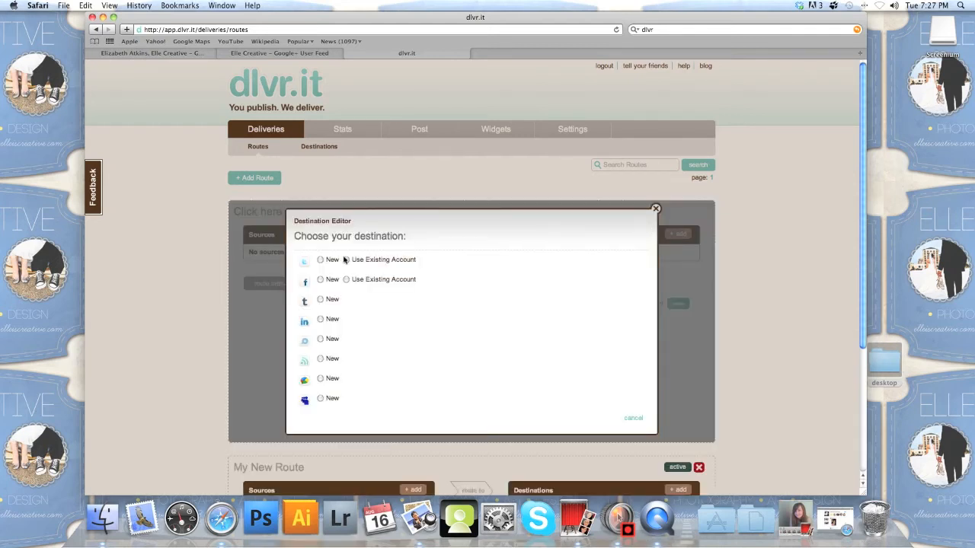
mouse_move(346, 287)
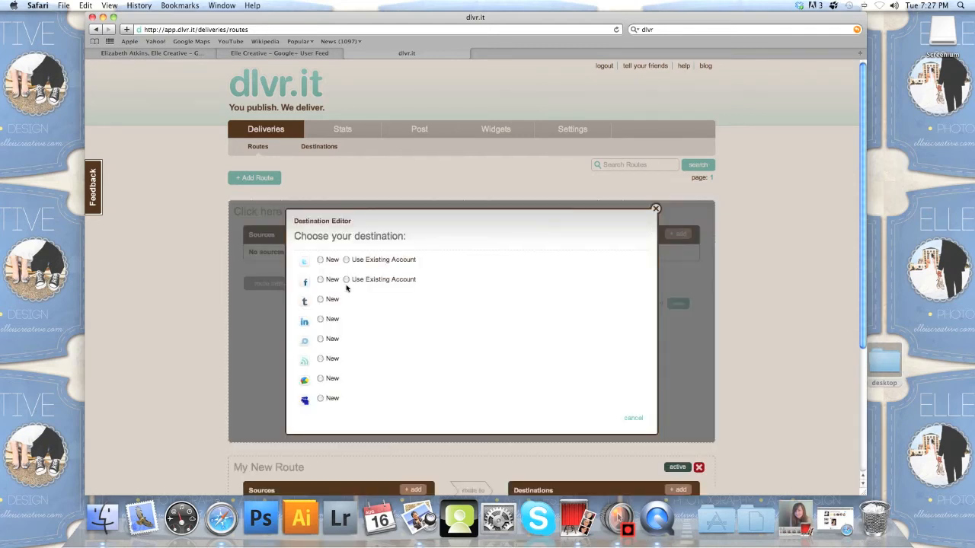
click(346, 278)
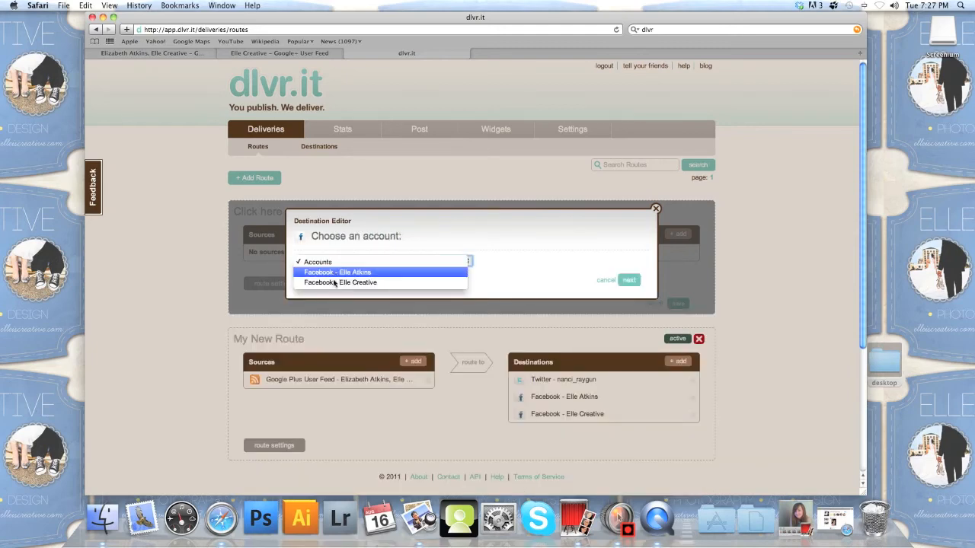
click(605, 280)
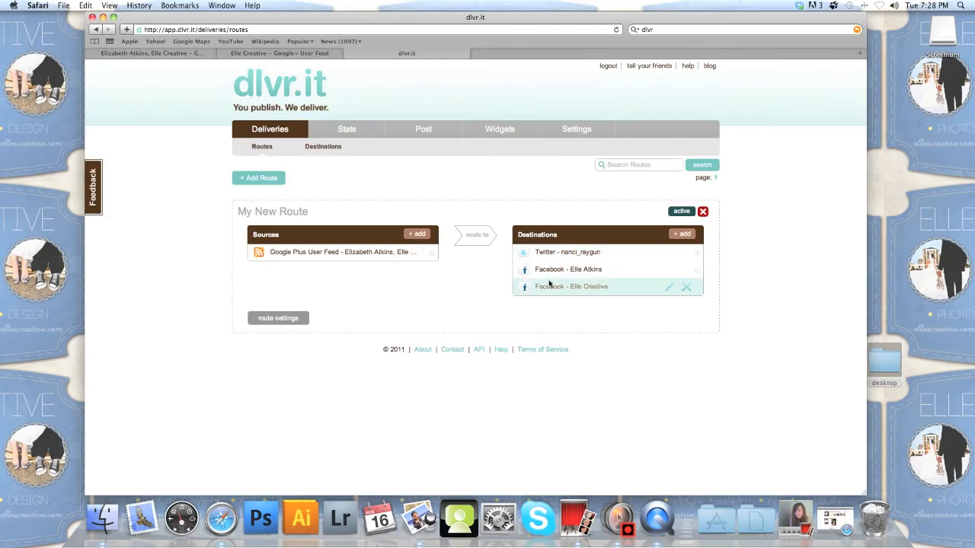
click(571, 286)
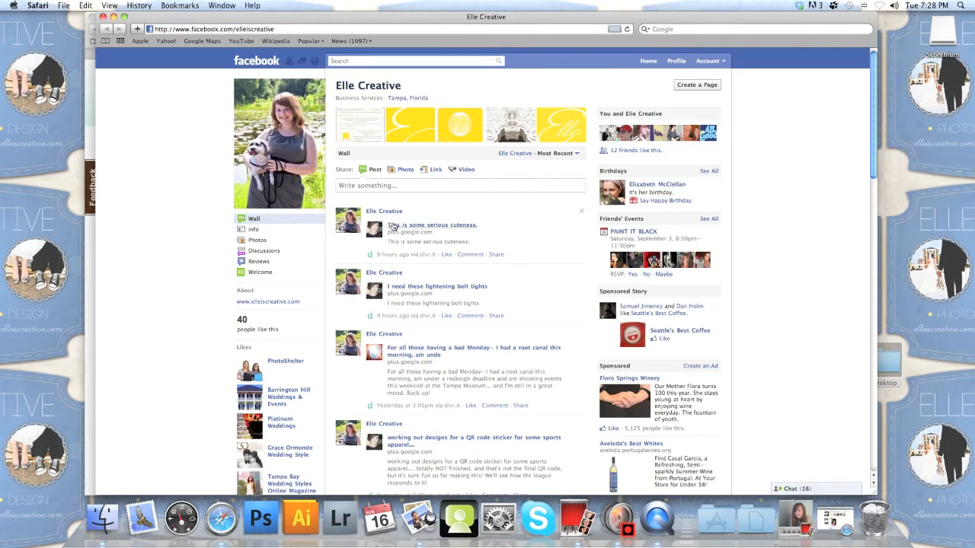
- Open the Elle Creative Facebook wall and scroll to the older August posts delivered via dlvr.it
click(433, 225)
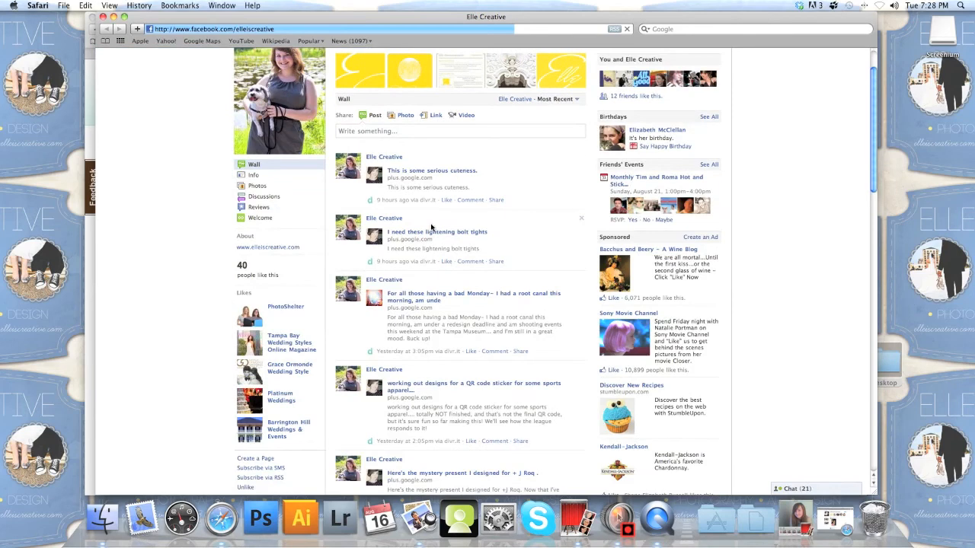
scroll(down, 3)
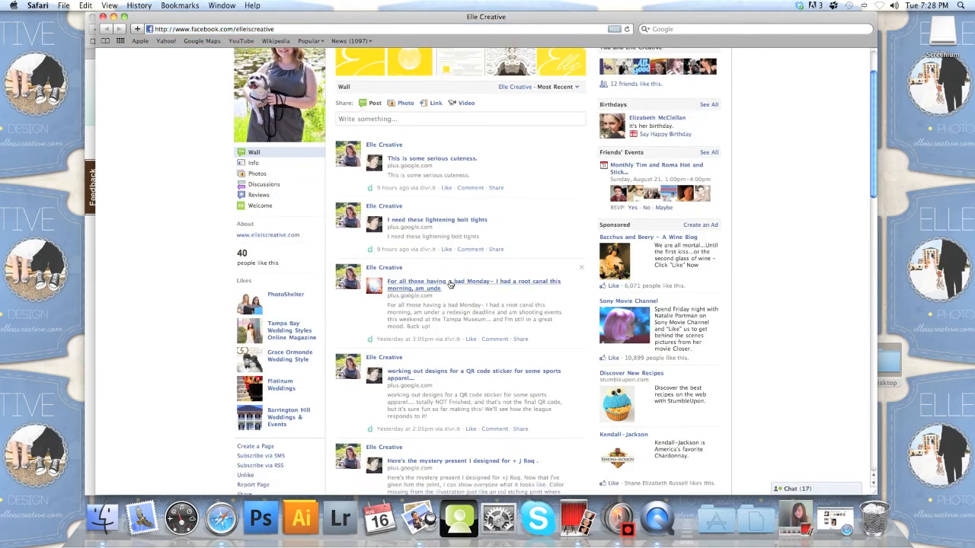
scroll(down, 3)
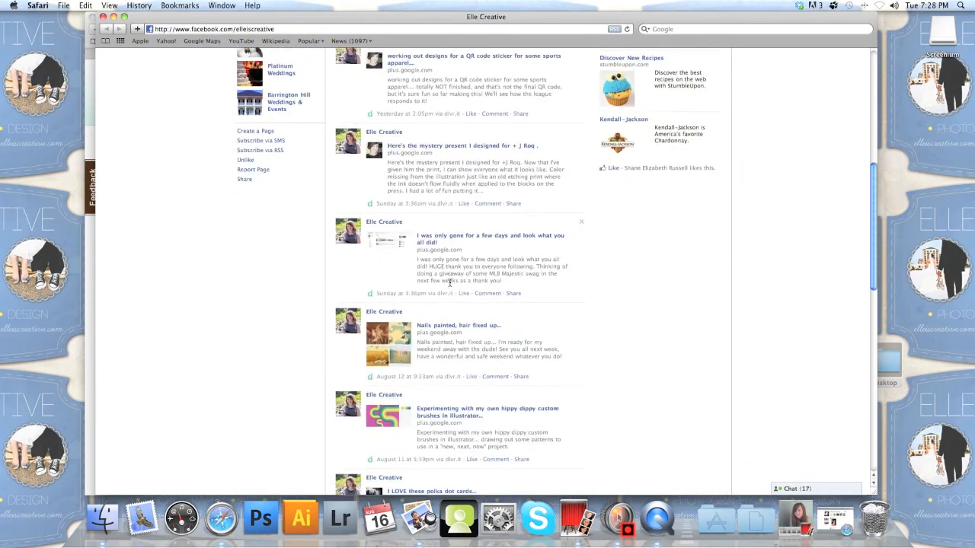